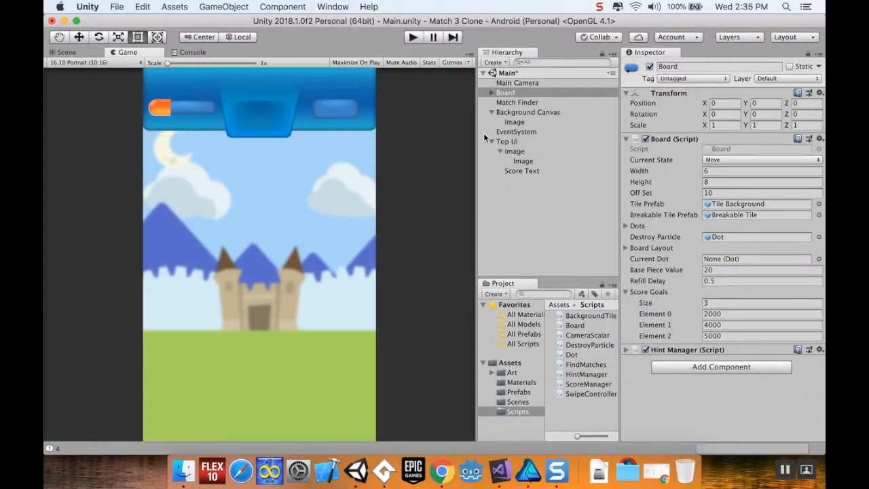
pyautogui.moveTo(524, 234)
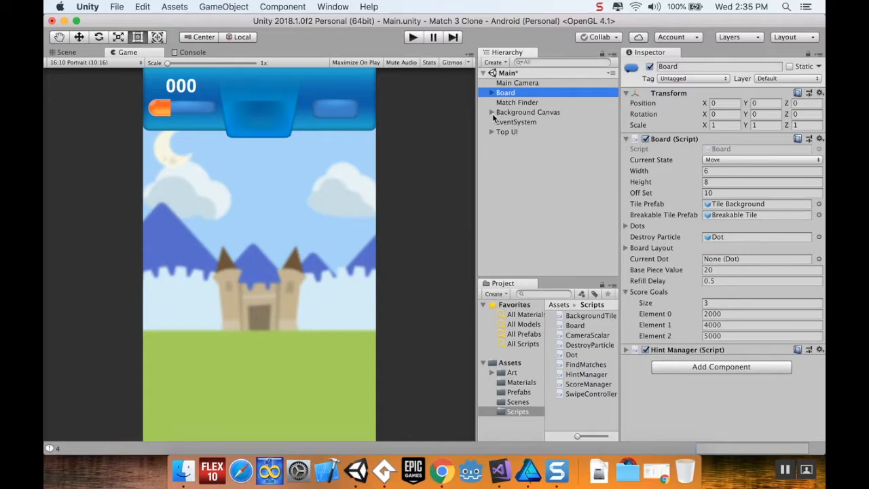
pyautogui.moveTo(506, 178)
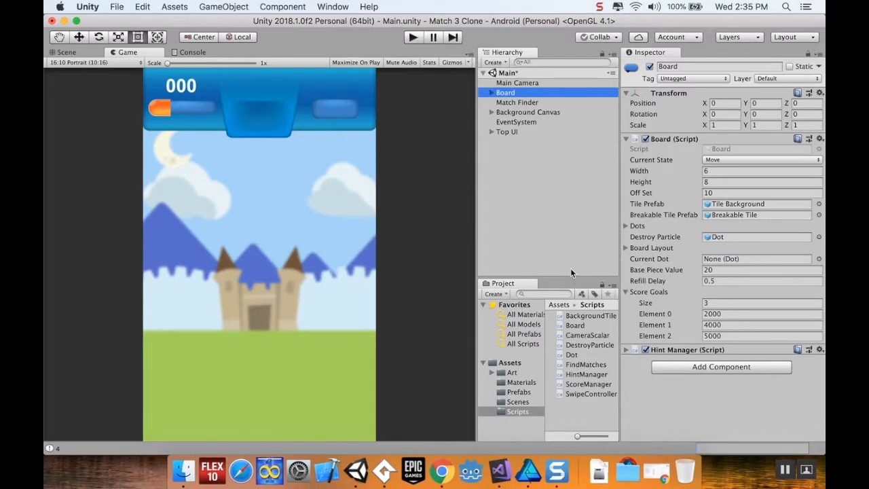
pyautogui.moveTo(557, 272)
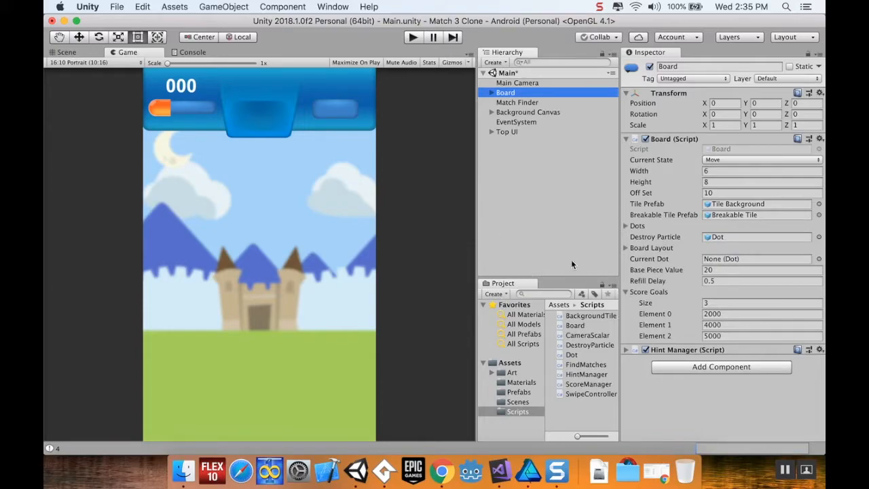
# Step: Show the contents of the top-level Assets folder in the Project window
pyautogui.click(517, 372)
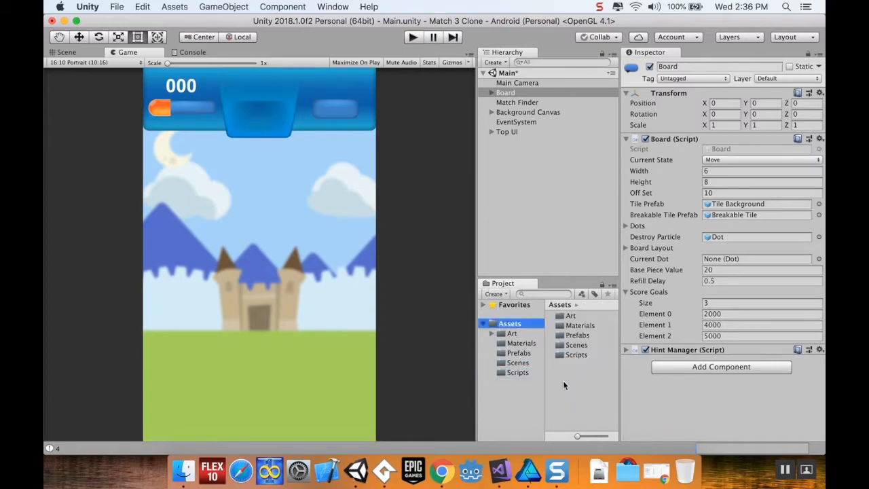
pyautogui.moveTo(566, 382)
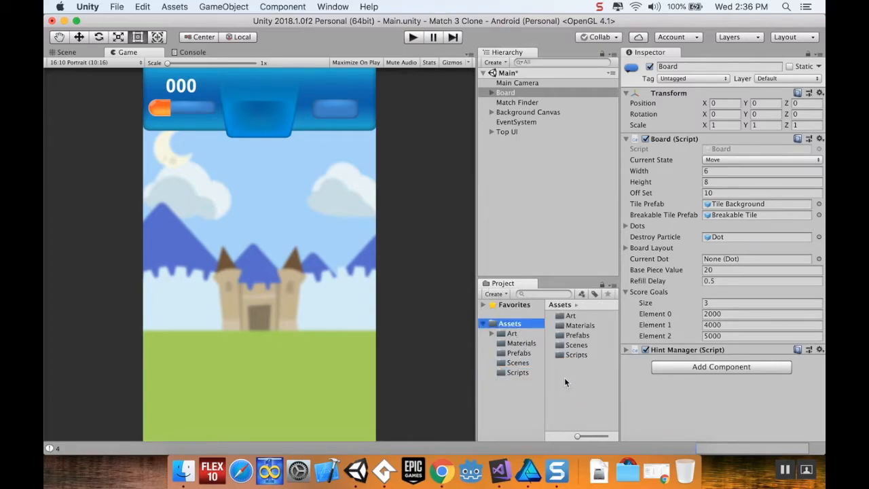
pyautogui.moveTo(584, 384)
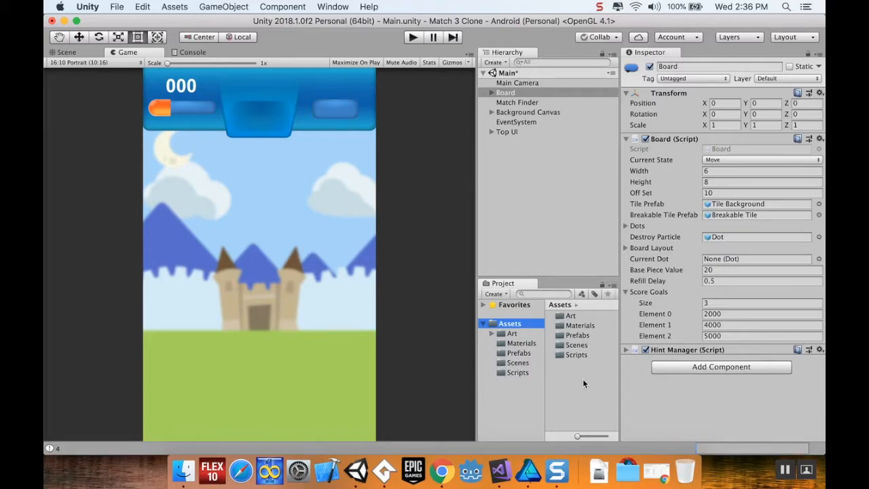
pyautogui.moveTo(570, 383)
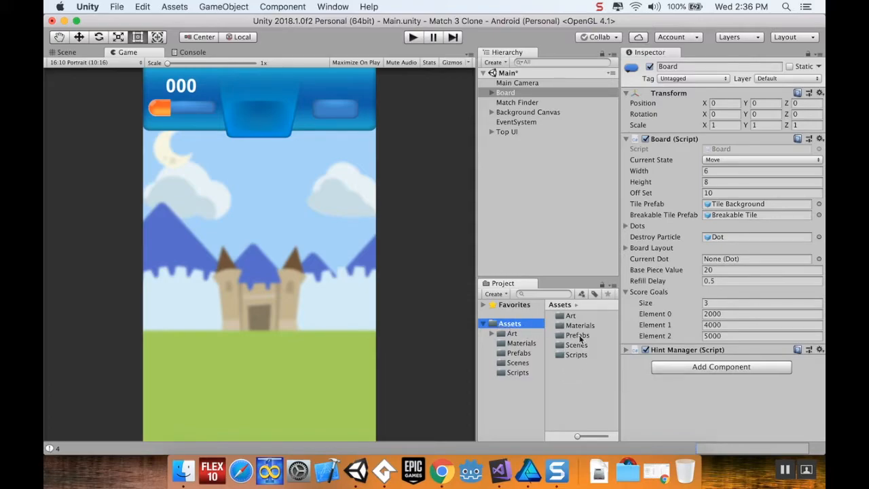
# Step: Bring up the asset creation menu in the Assets pane to add a Sounds folder
pyautogui.rightClick(574, 340)
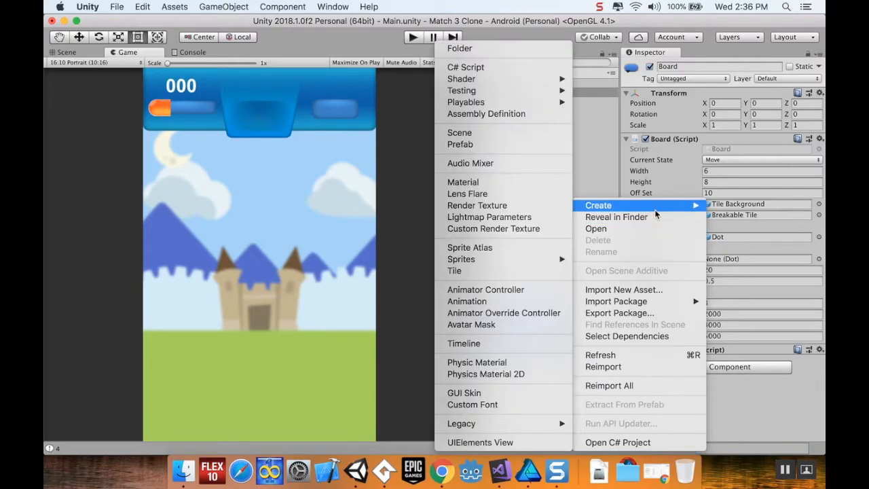
pyautogui.moveTo(492, 58)
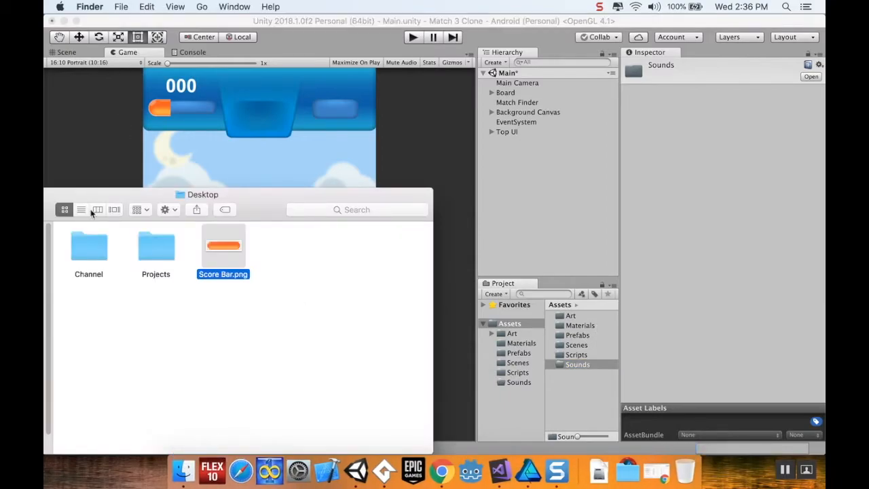
# Step: Select appear-online.ogg, Patakas World.wav and pop.ogg in the Channel folder for import
pyautogui.doubleClick(88, 245)
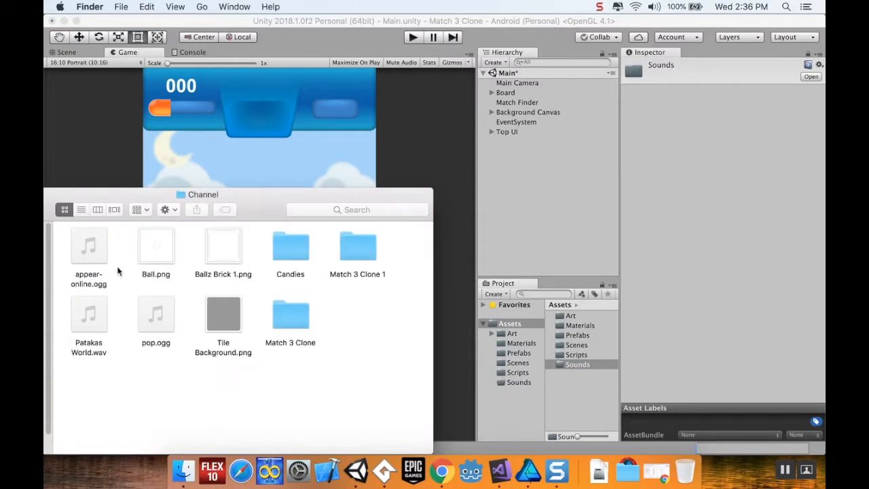
pyautogui.click(88, 247)
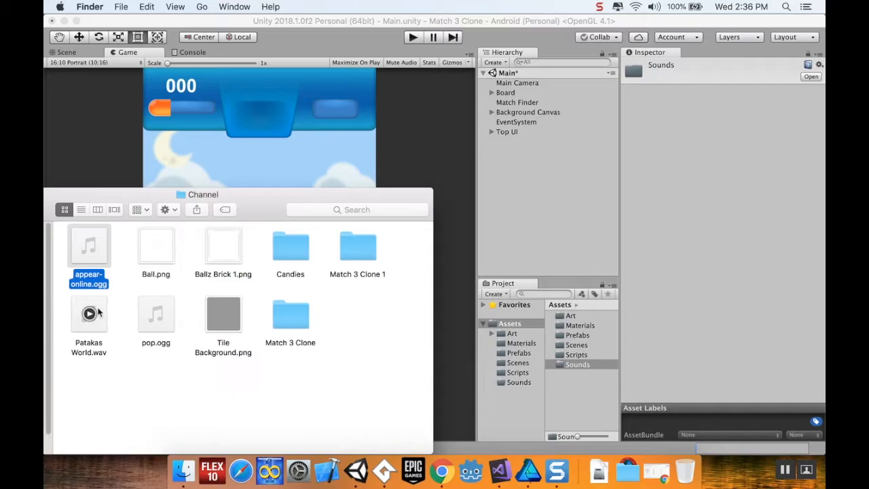
pyautogui.click(88, 313)
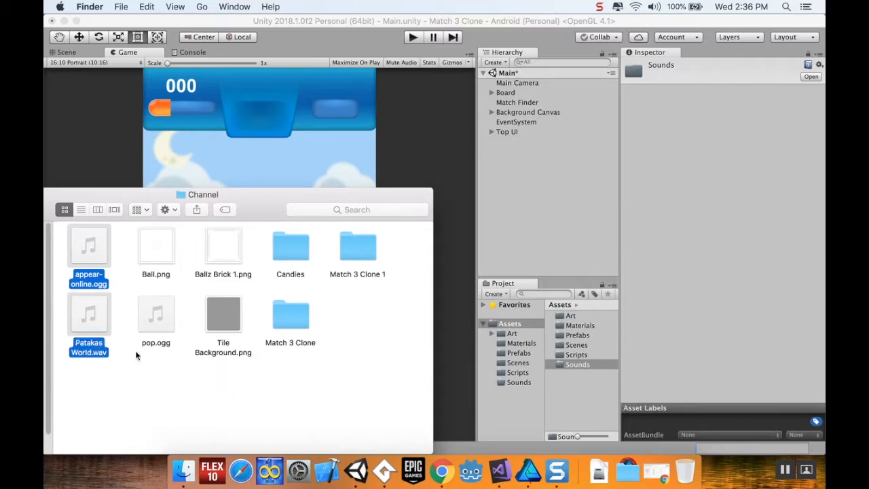
pyautogui.click(155, 314)
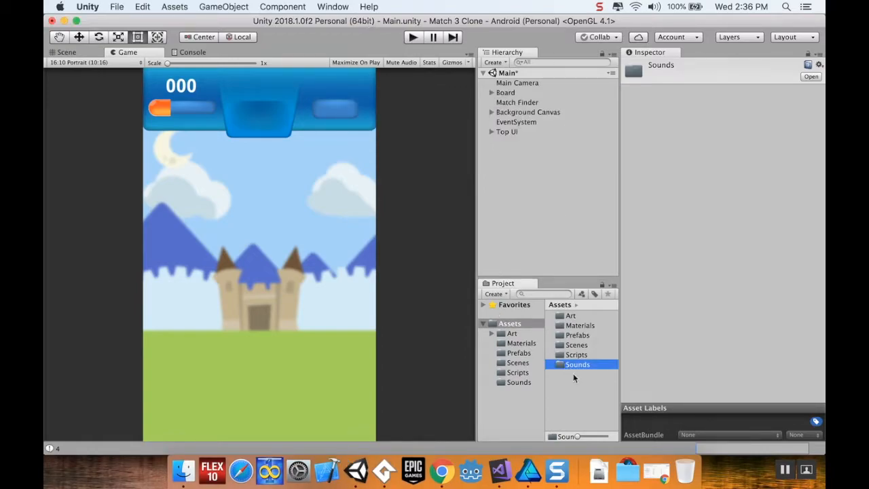
# Step: Review the import settings of the appear-online, Patakas World and pop clips in Sounds
pyautogui.doubleClick(577, 364)
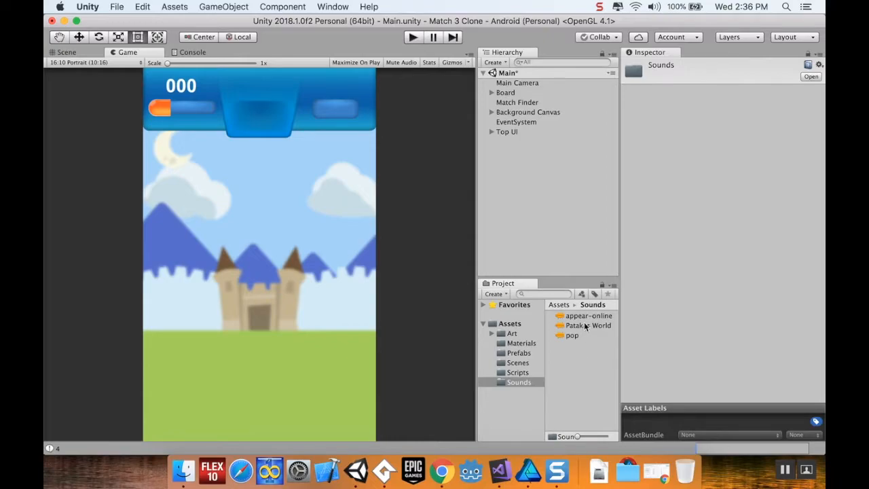
pyautogui.click(589, 315)
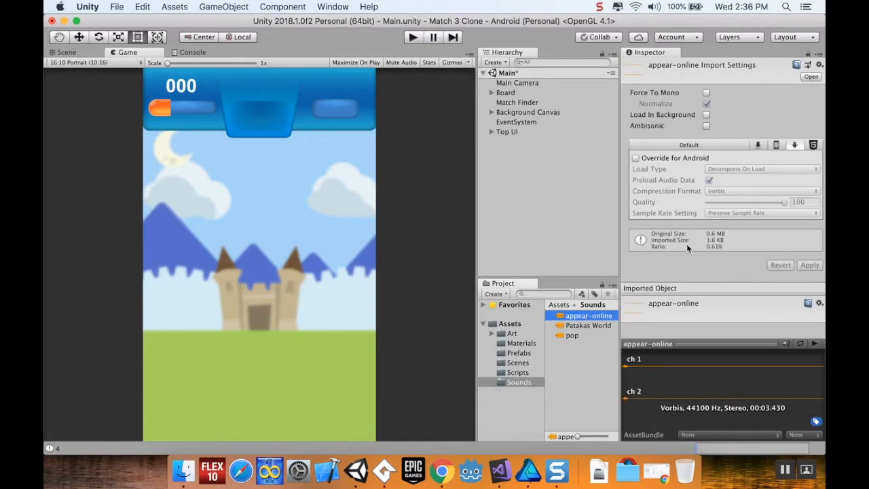
pyautogui.moveTo(596, 328)
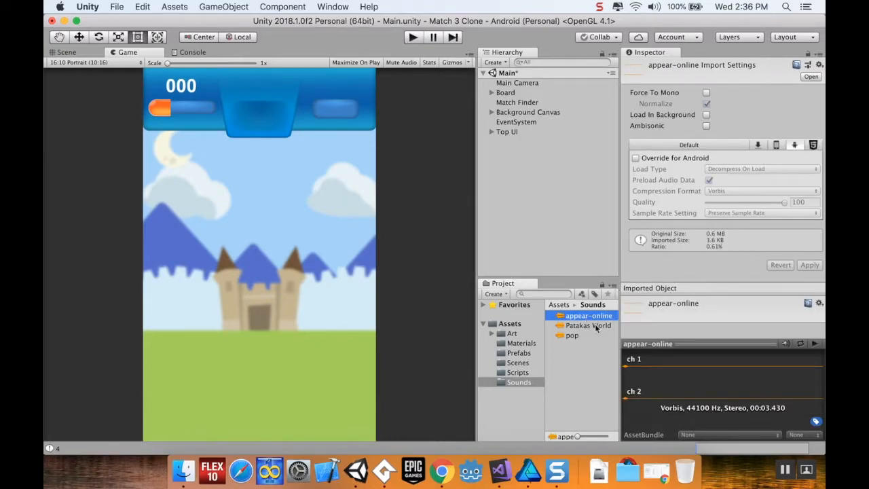
pyautogui.click(588, 325)
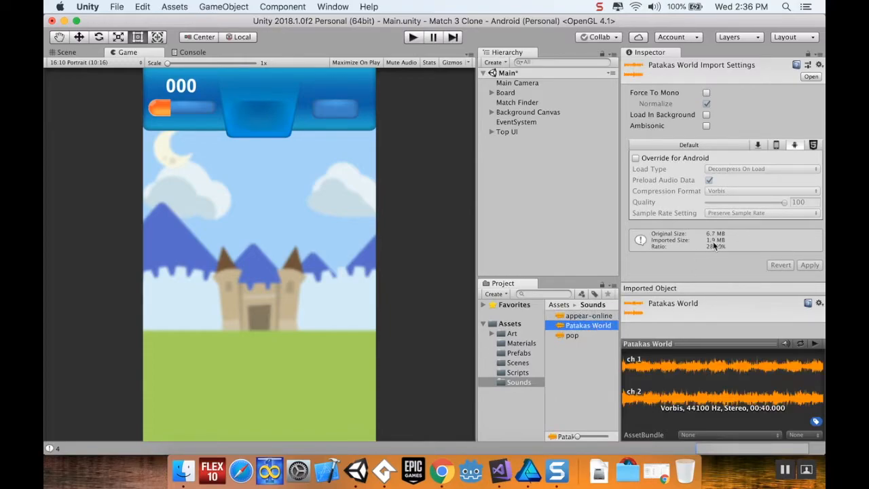
pyautogui.click(572, 335)
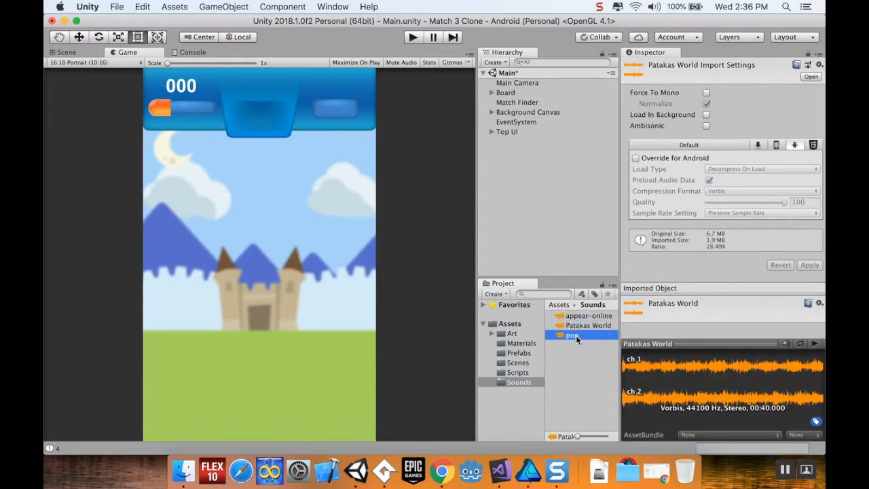
pyautogui.click(572, 334)
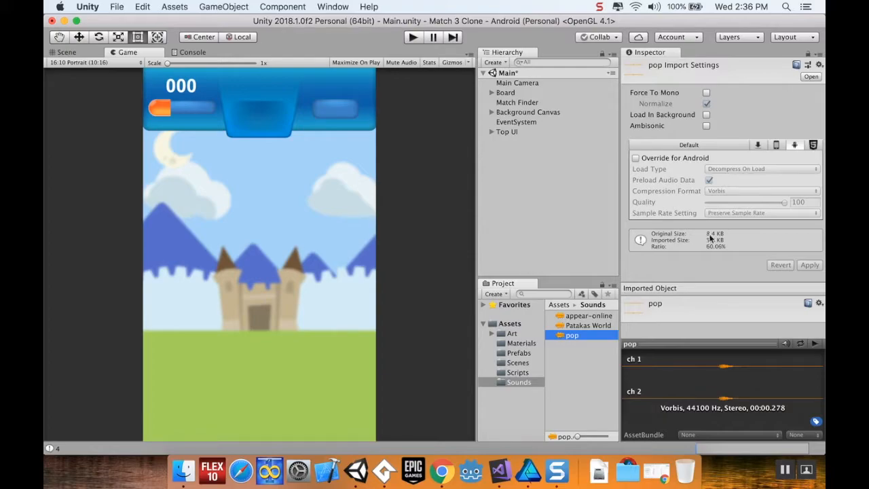
pyautogui.moveTo(754, 253)
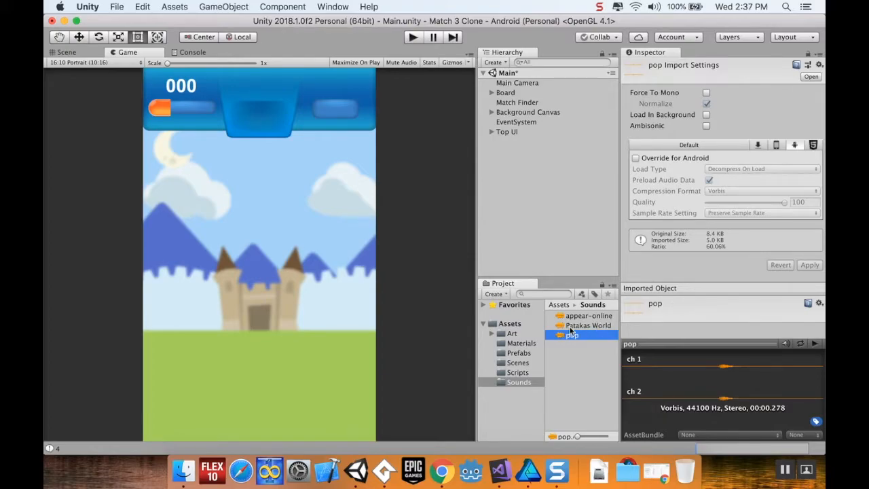
# Step: Enable the Android override on Patakas World and resolve the unapplied import settings prompt
pyautogui.click(587, 326)
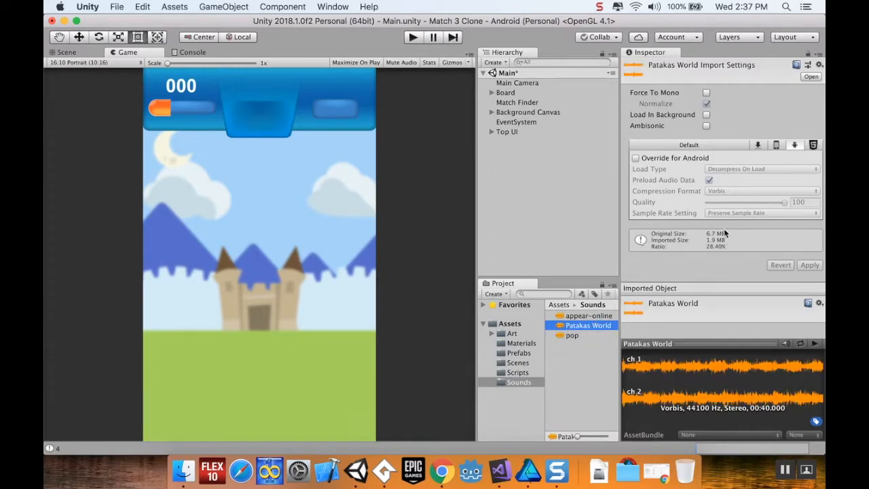
pyautogui.moveTo(748, 234)
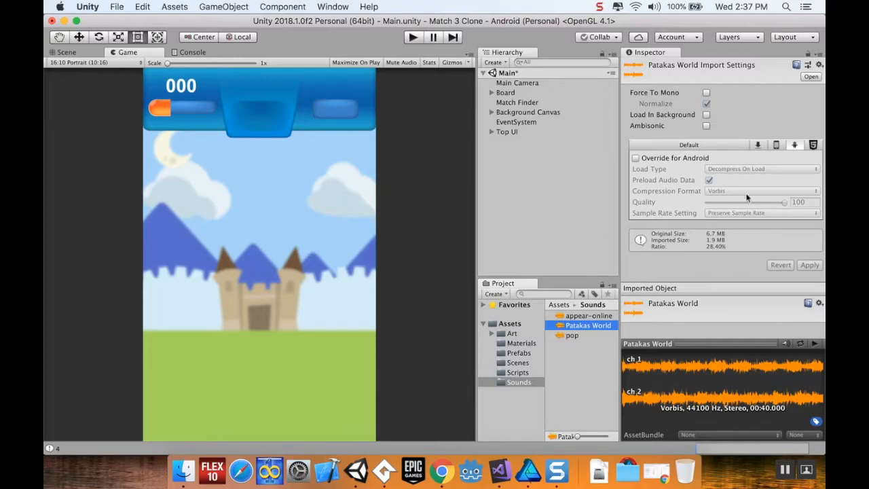
pyautogui.moveTo(800, 148)
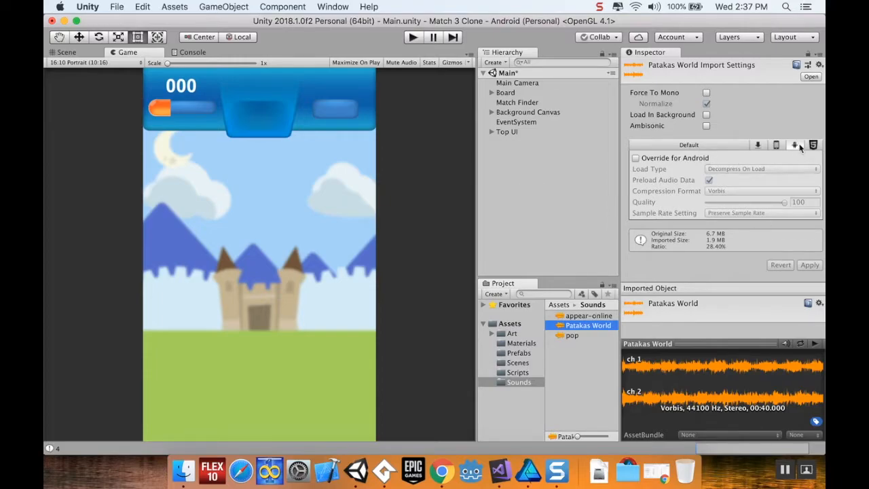
pyautogui.click(636, 158)
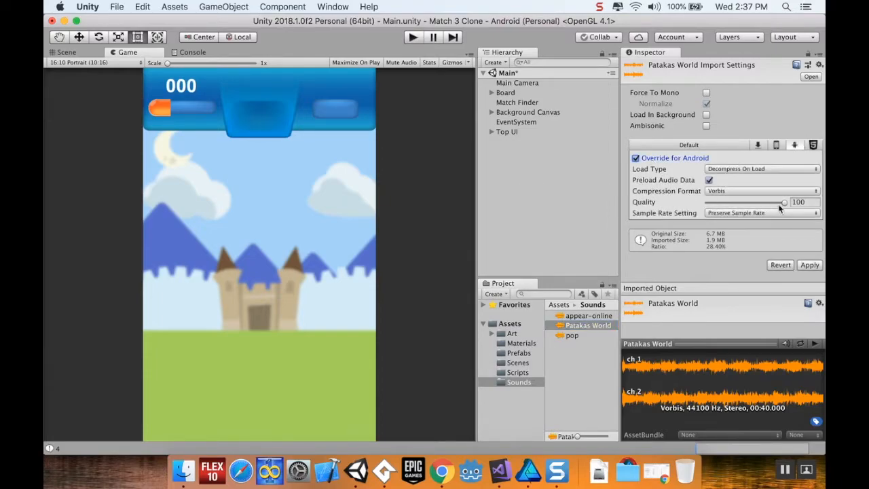
pyautogui.click(588, 315)
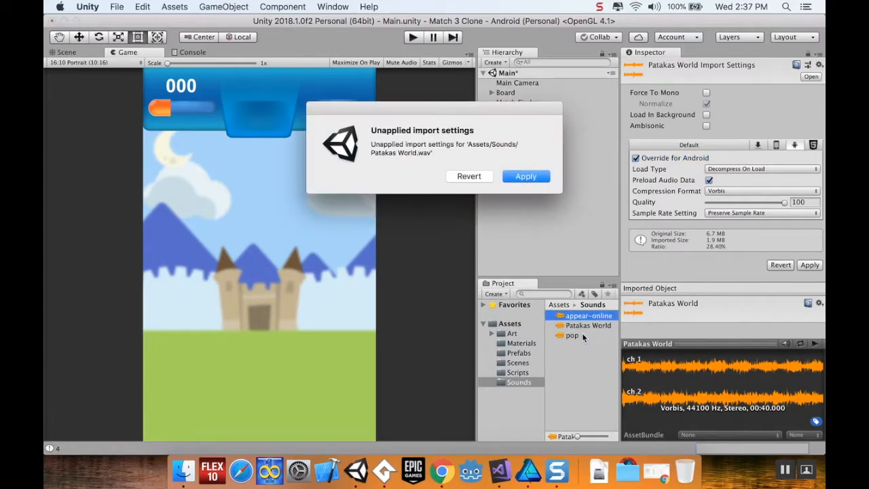
pyautogui.click(525, 175)
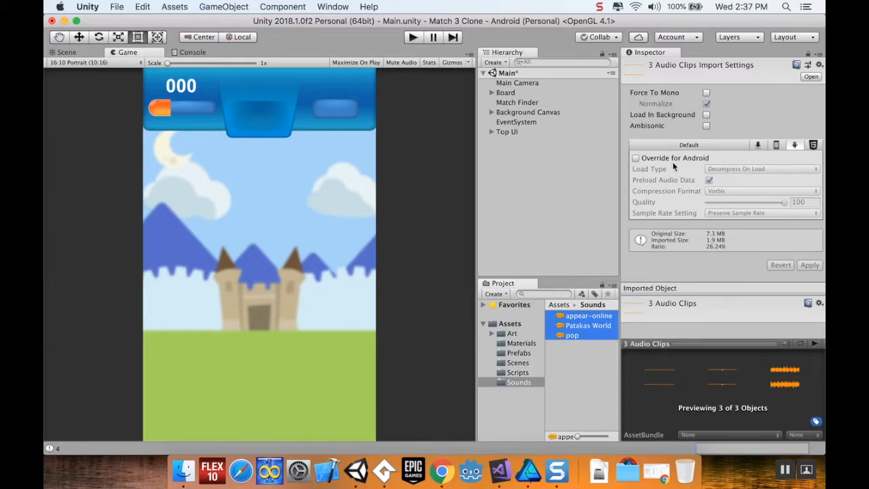
# Step: Apply an Android override: compressed in memory, quality 62, preserving sample rate, for all three clips
pyautogui.click(635, 157)
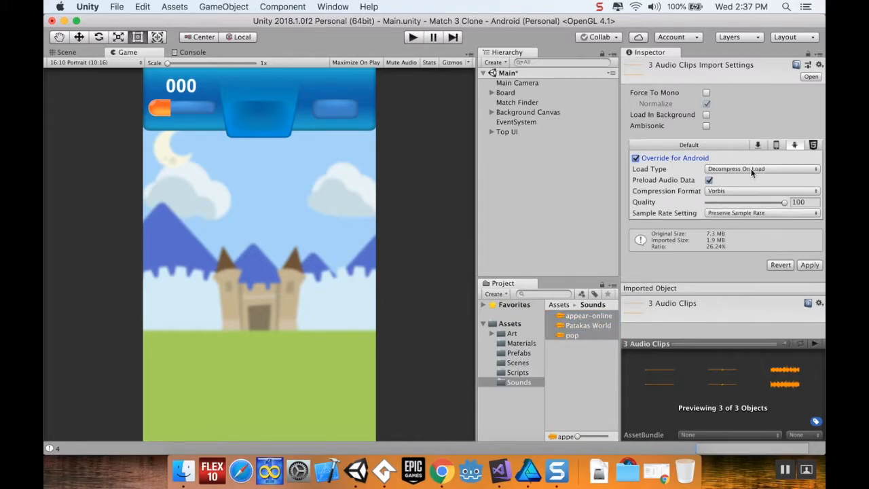
pyautogui.click(760, 168)
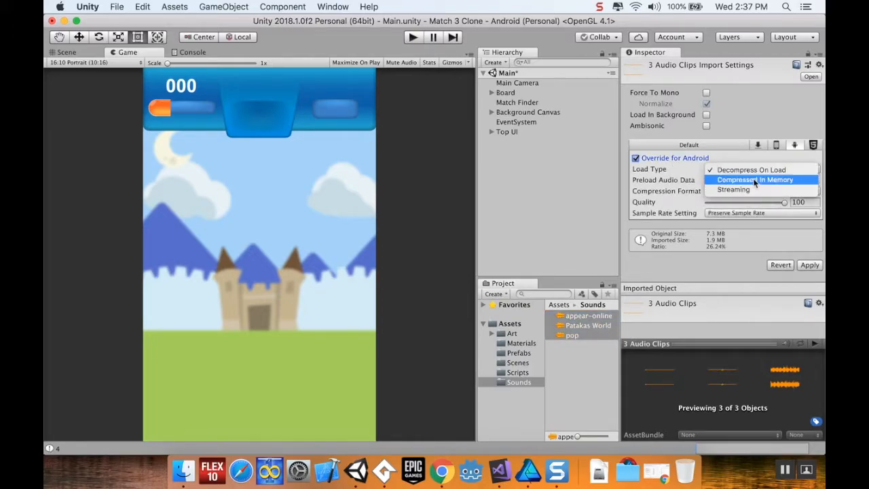
pyautogui.click(755, 179)
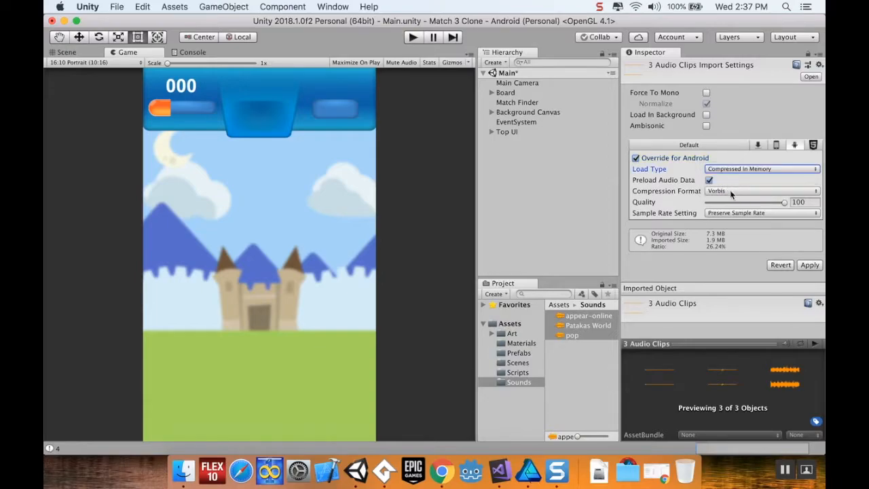
pyautogui.moveTo(784, 202); pyautogui.dragTo(760, 202)
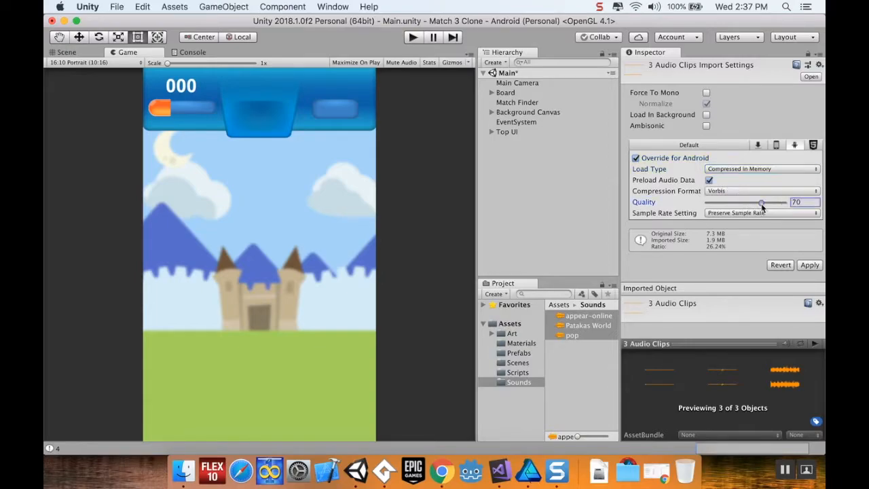
pyautogui.moveTo(761, 203); pyautogui.dragTo(756, 203)
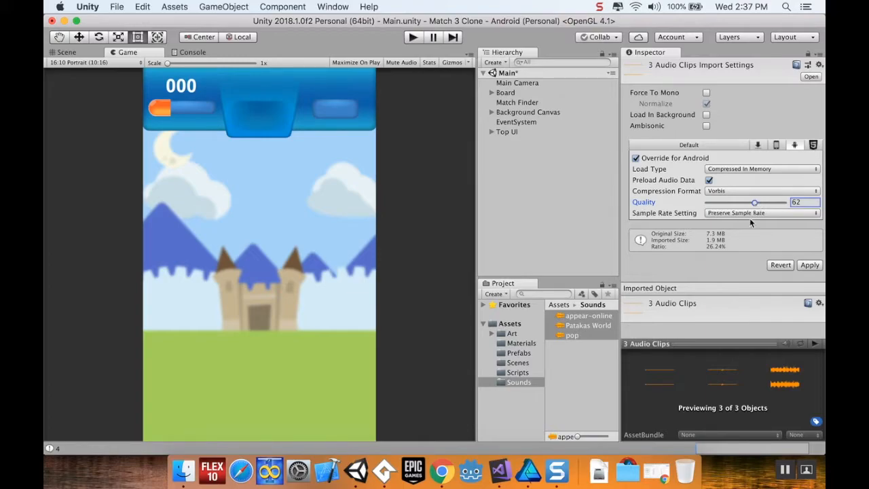
pyautogui.click(760, 213)
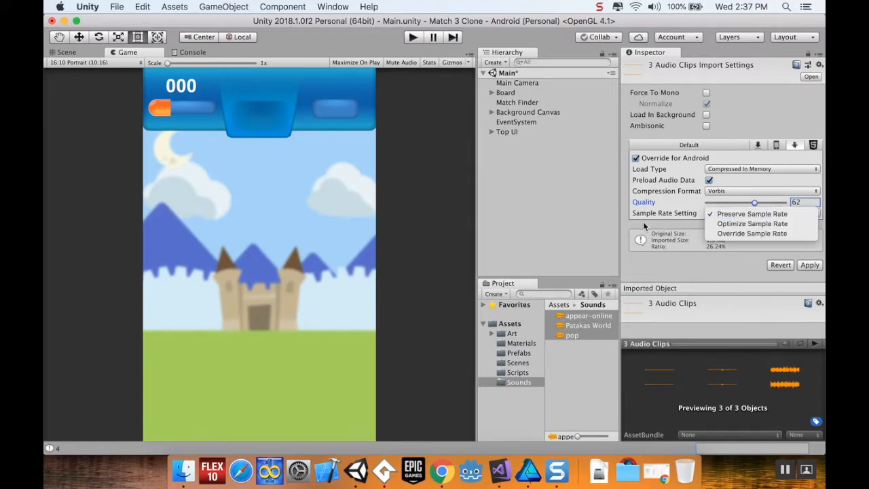
pyautogui.click(752, 213)
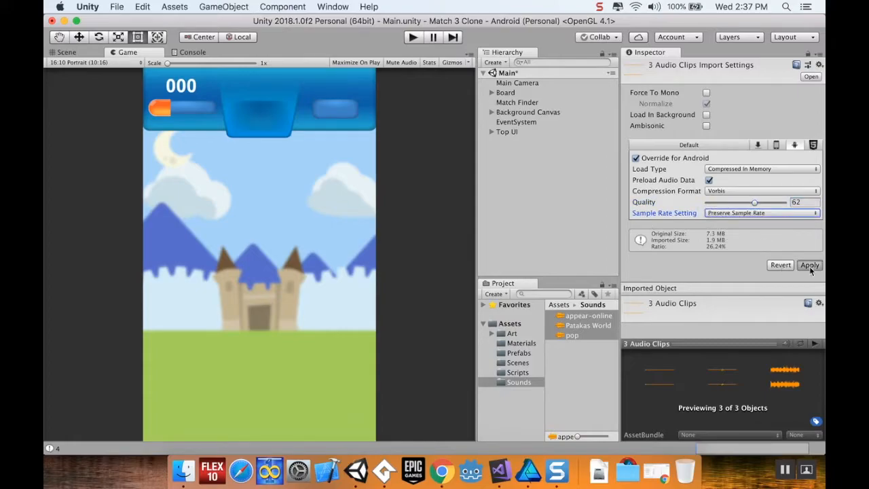
pyautogui.click(809, 265)
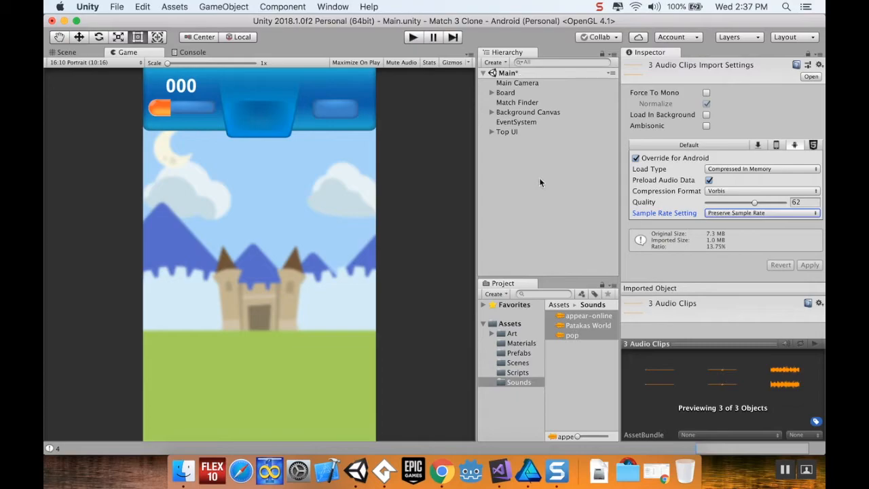
pyautogui.click(588, 315)
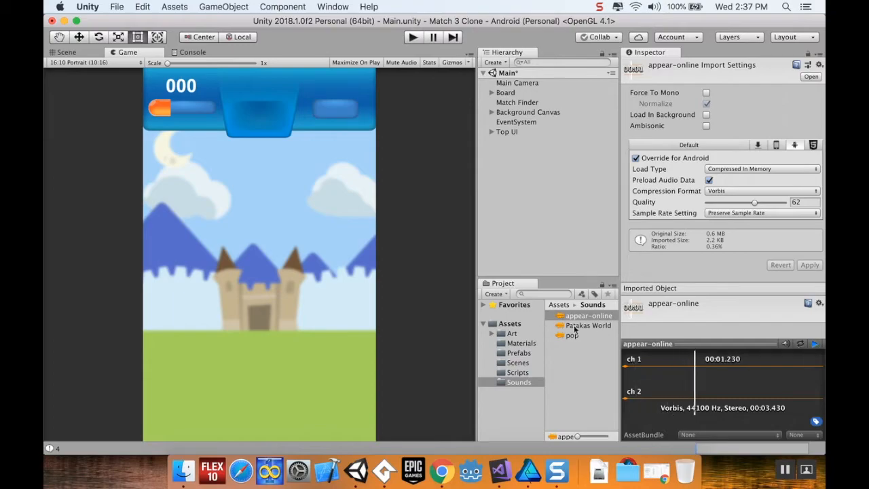
pyautogui.click(588, 325)
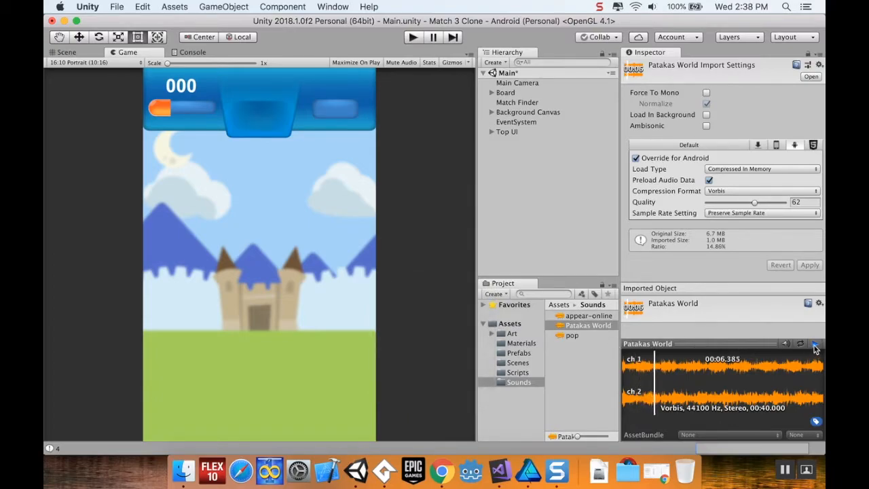
pyautogui.click(572, 335)
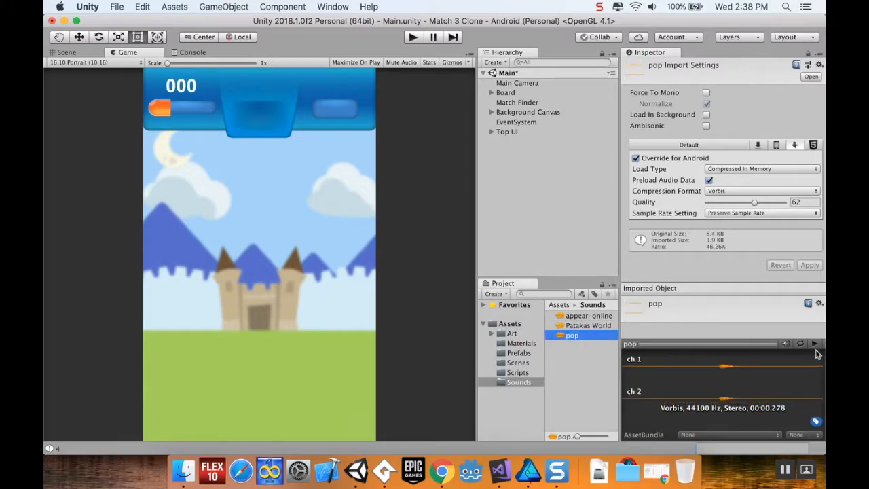
pyautogui.click(817, 343)
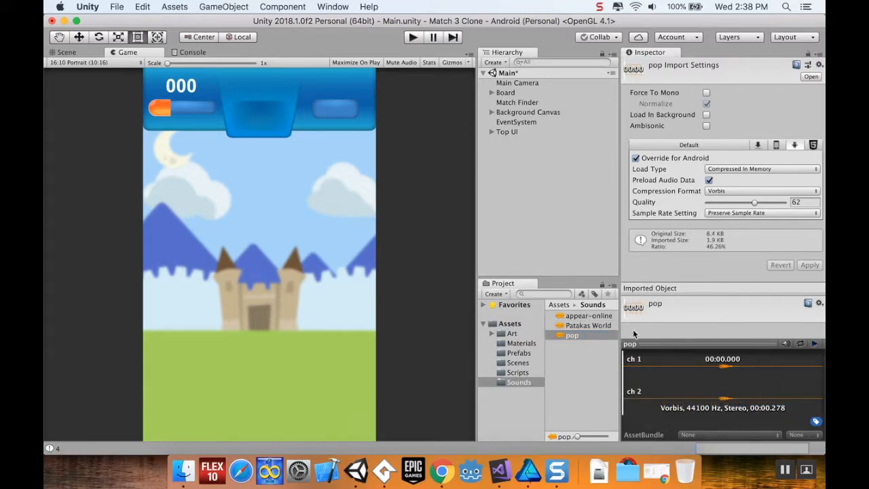
pyautogui.click(588, 315)
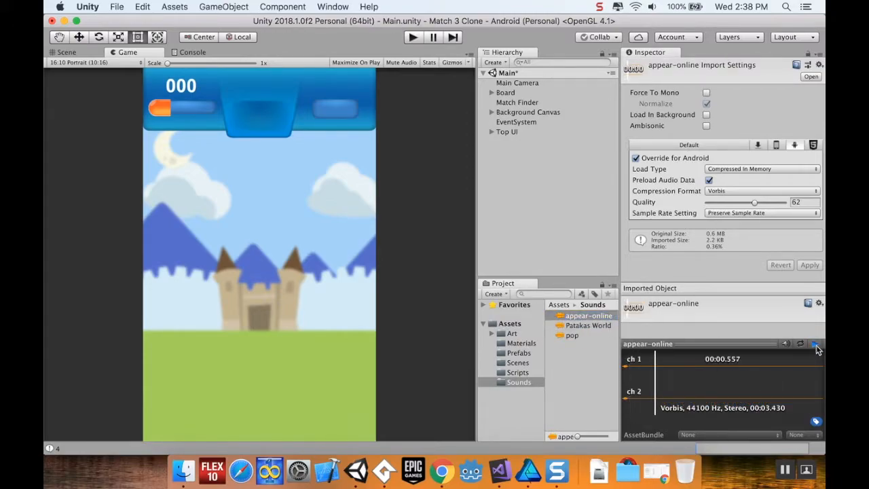
pyautogui.click(571, 335)
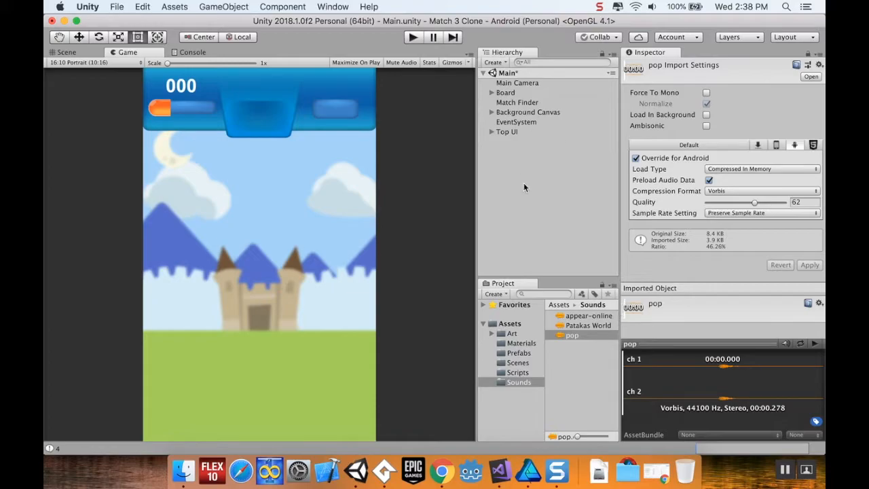
pyautogui.moveTo(499, 73)
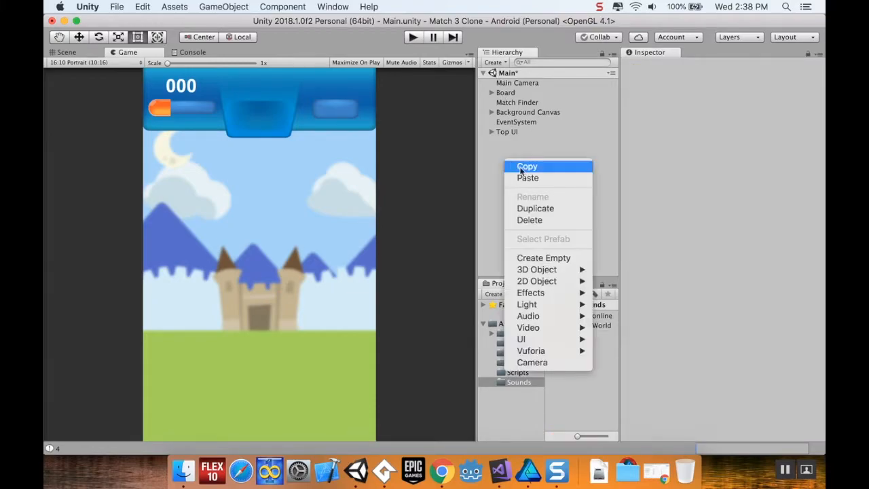
# Step: Create an empty scene object named SoundManager
pyautogui.click(543, 258)
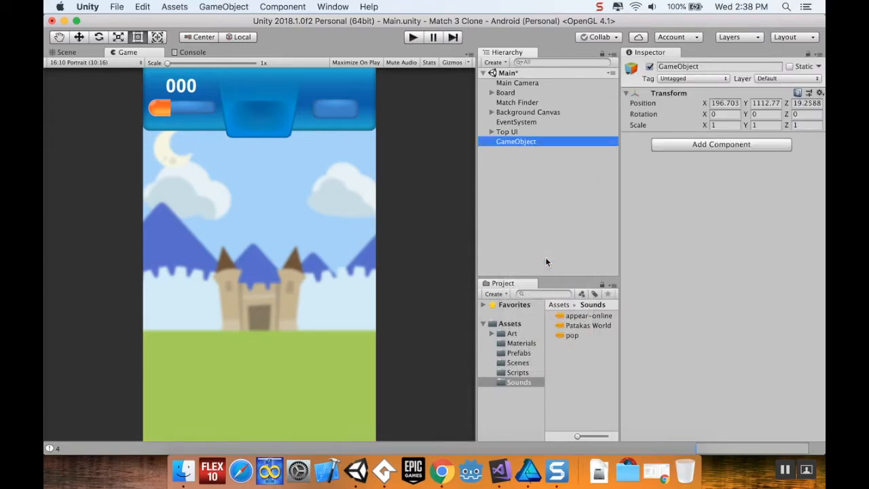
pyautogui.write('Sound')
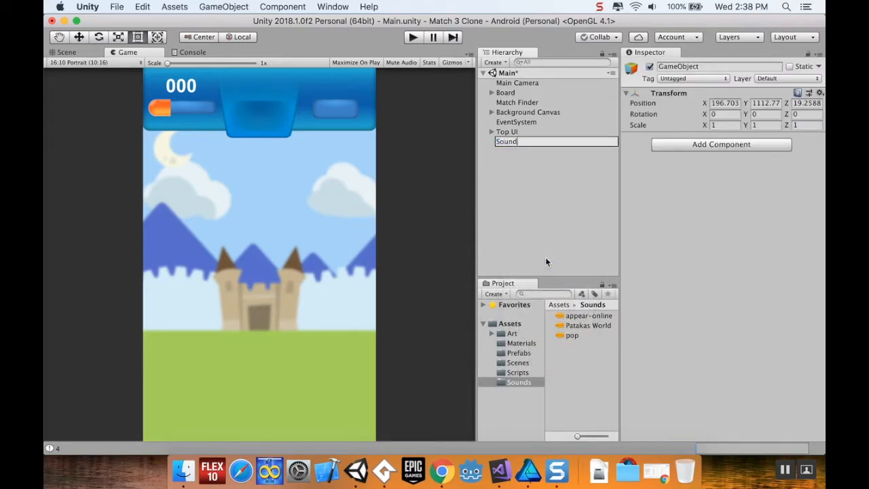
pyautogui.write('Manager')
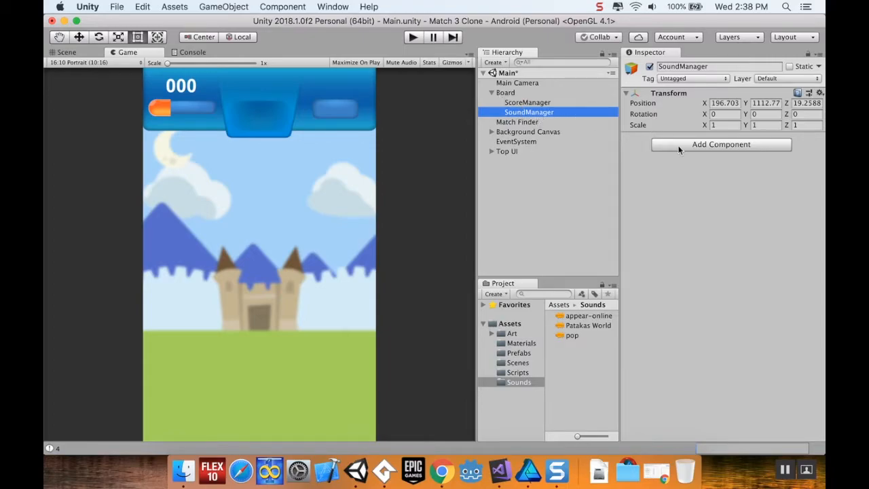
pyautogui.moveTo(588, 338)
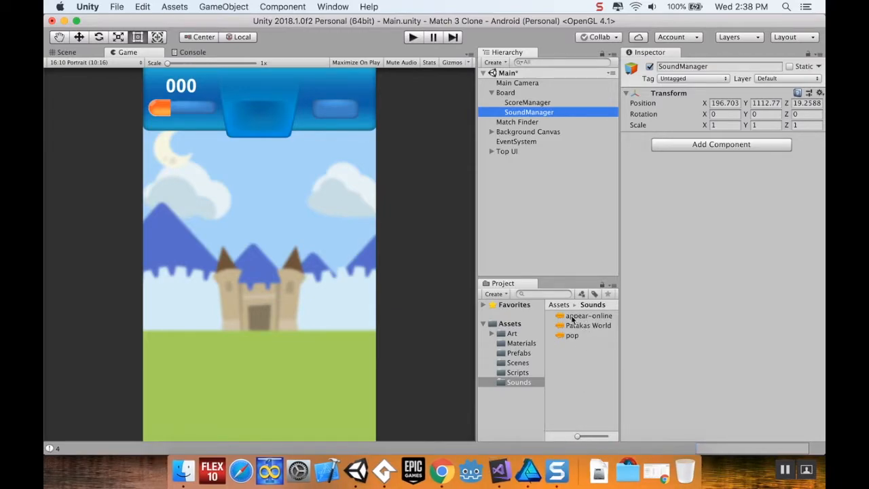
# Step: Add the three clips as audio objects with Play On Awake off and nest them under SoundManager
pyautogui.click(588, 315)
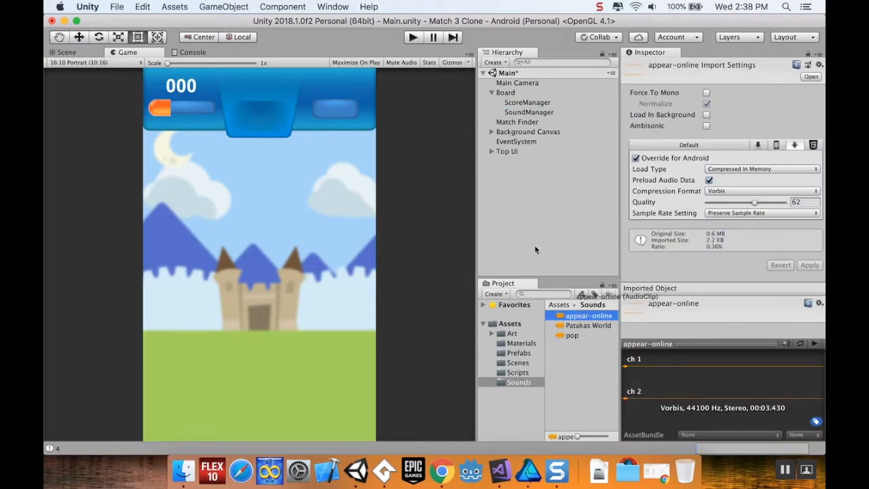
pyautogui.click(588, 325)
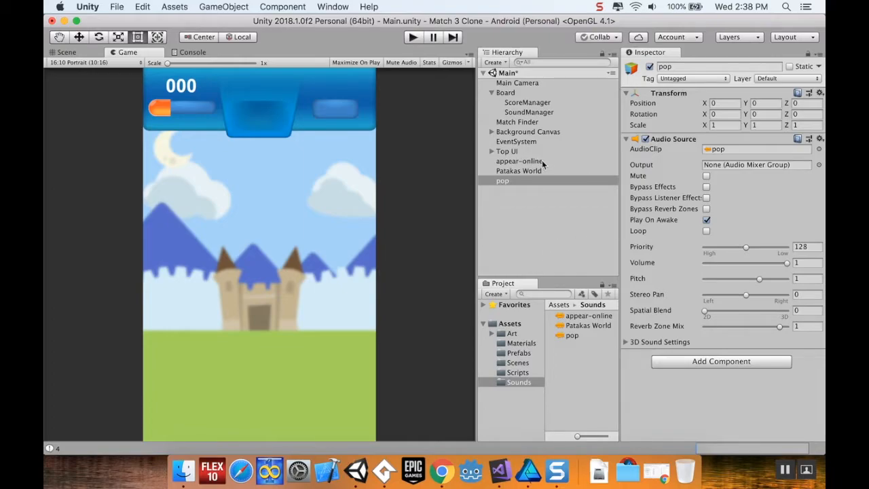
pyautogui.click(519, 161)
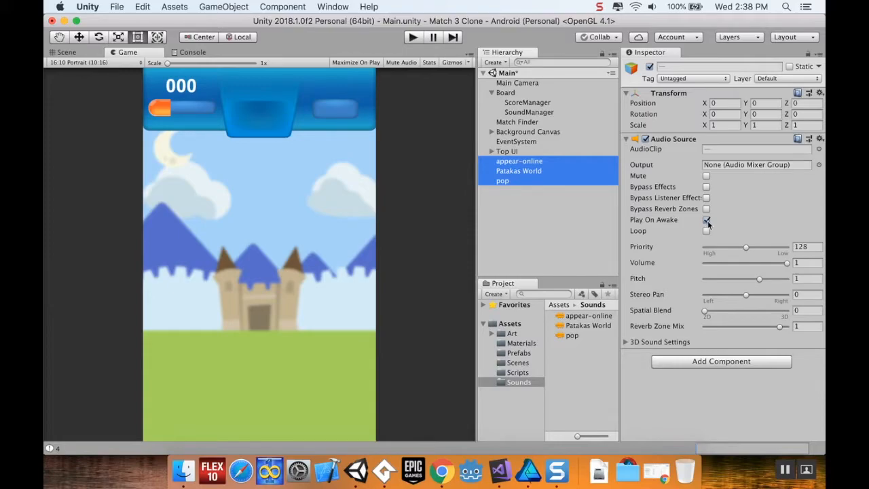
pyautogui.click(706, 219)
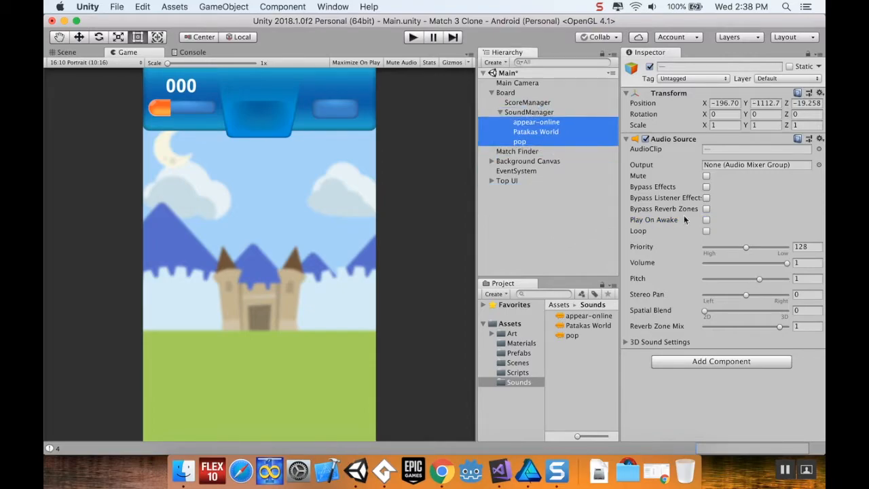
pyautogui.click(529, 112)
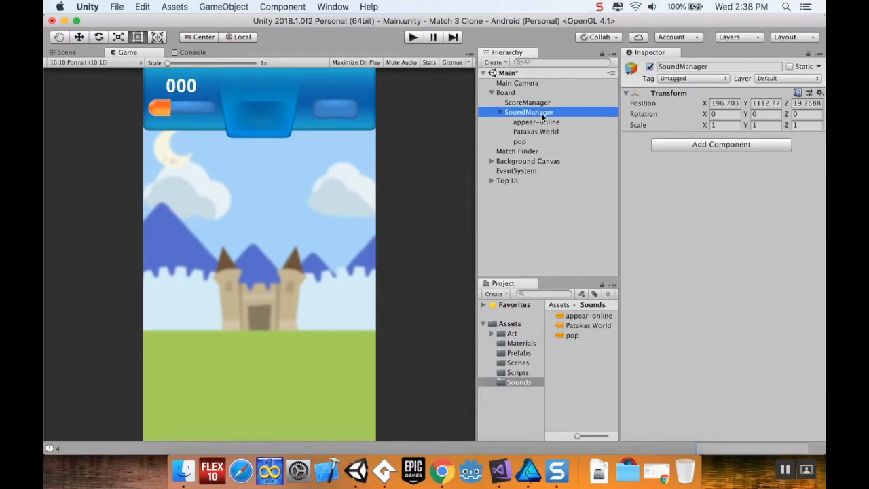
# Step: Create a SoundManager C# script in the Scripts folder and open it for editing
pyautogui.click(518, 372)
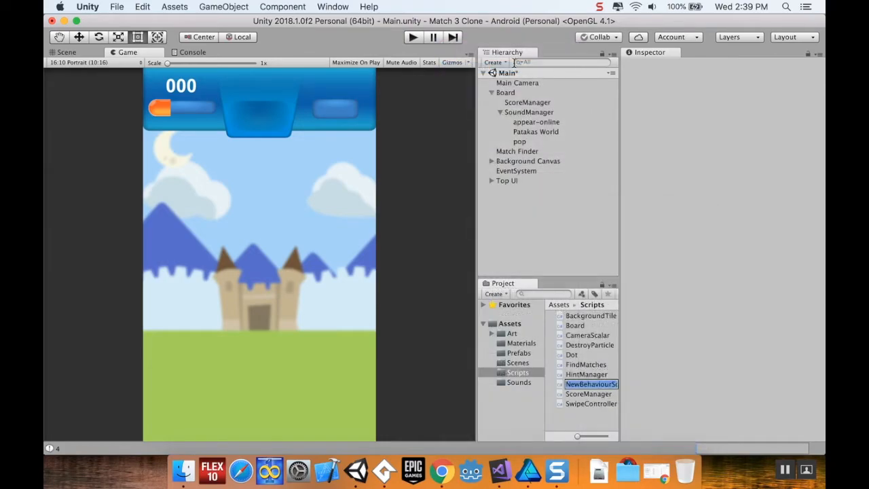
pyautogui.write('SoundManager')
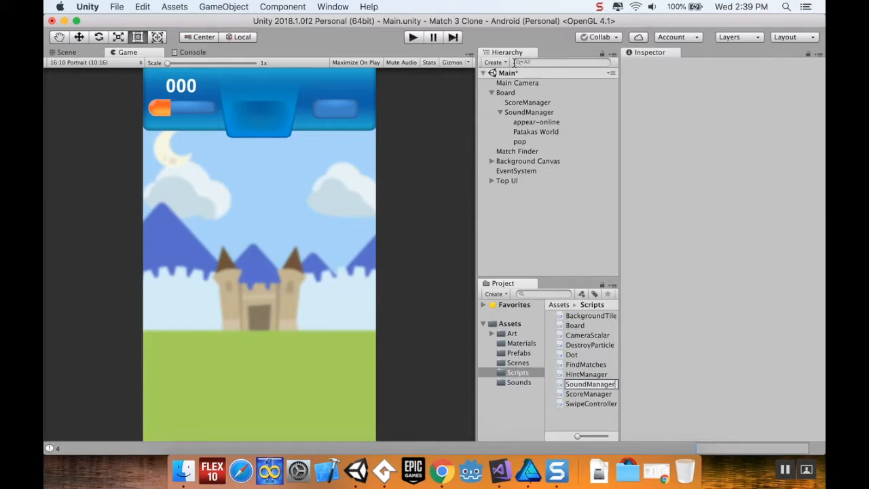
pyautogui.click(589, 394)
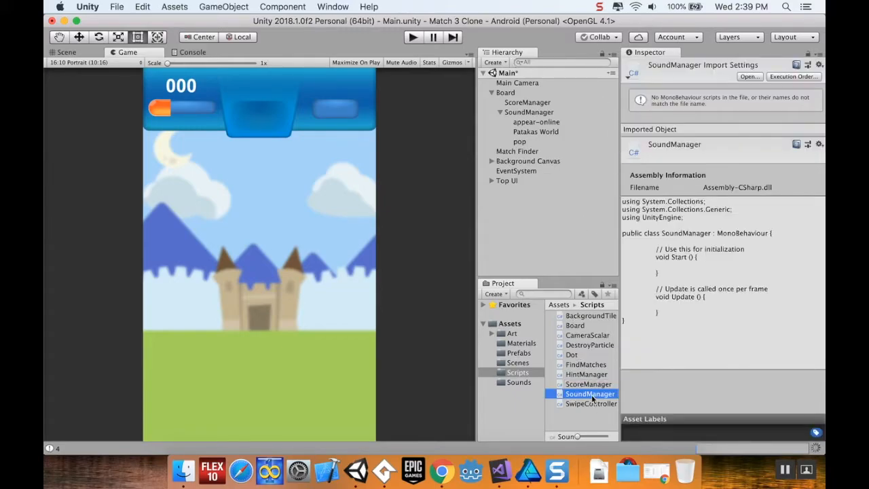
pyautogui.doubleClick(589, 394)
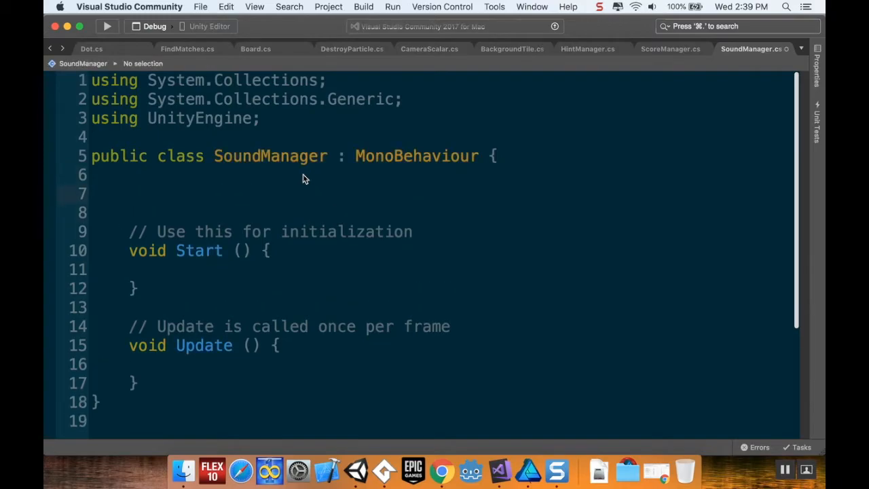
# Step: Return from Visual Studio to the Unity editor
pyautogui.click(128, 194)
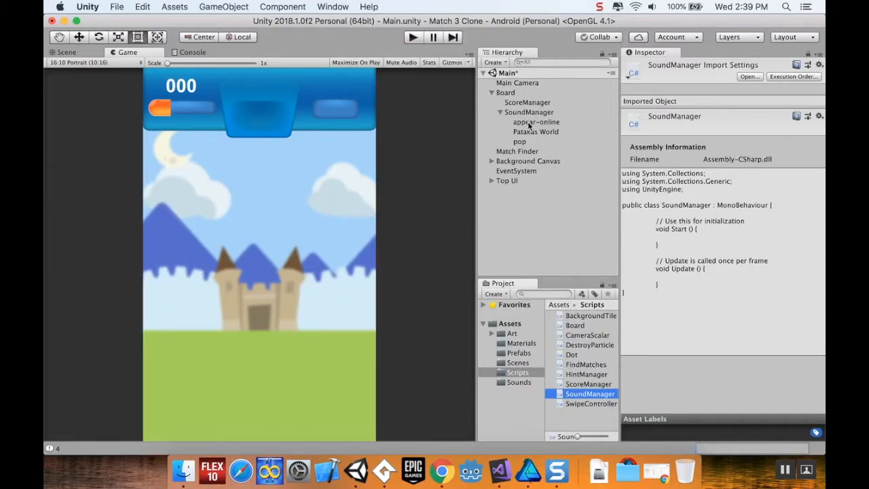
# Step: Turn on Play On Awake and Loop for Patakas World, then check the pop object's settings
pyautogui.click(536, 131)
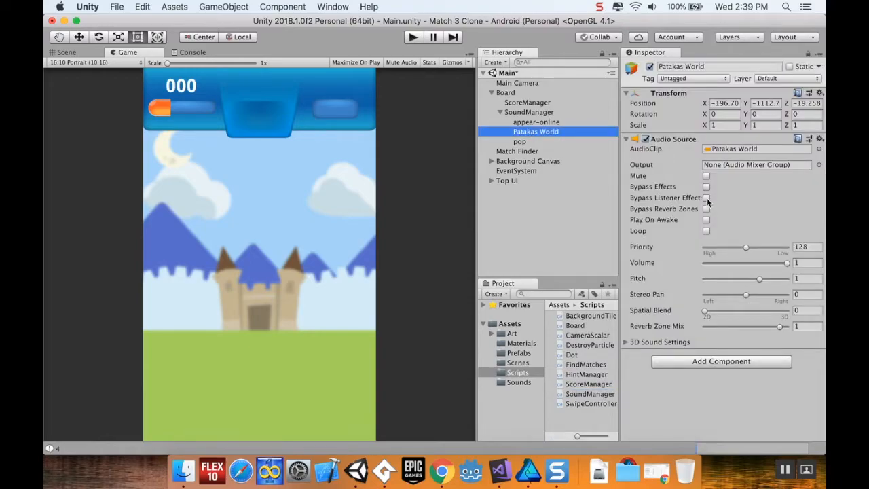
pyautogui.click(706, 219)
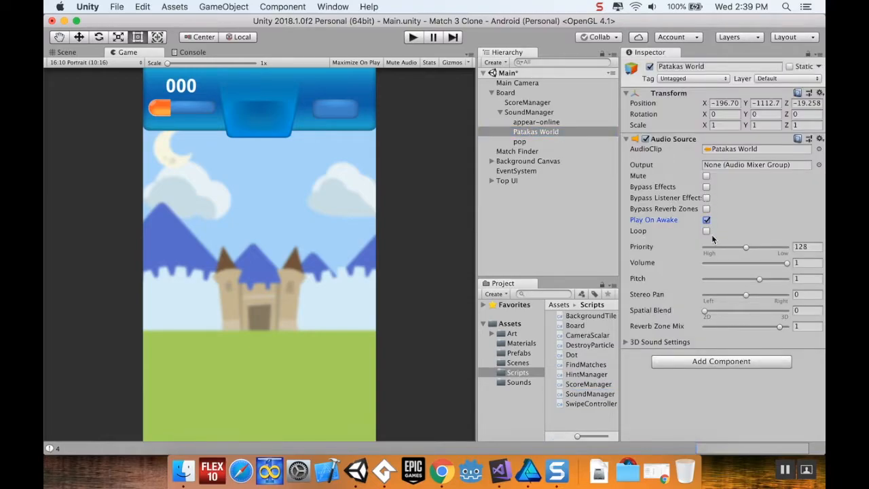
pyautogui.click(706, 231)
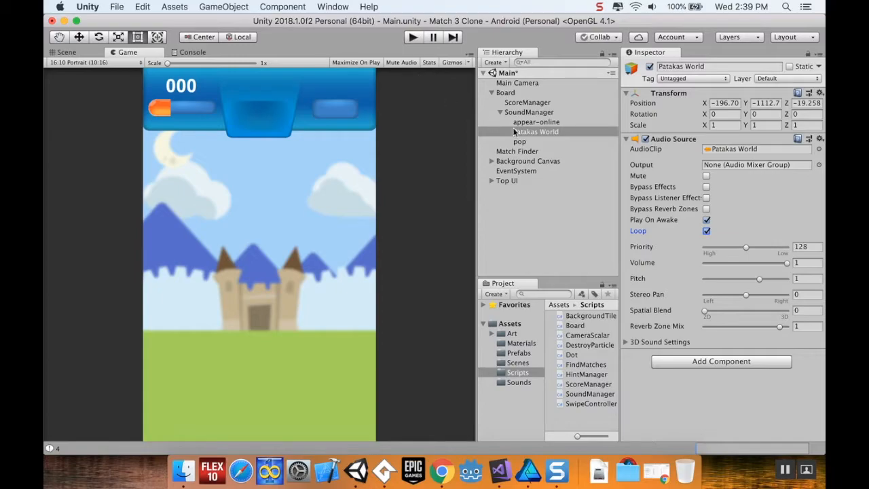
pyautogui.moveTo(629, 132)
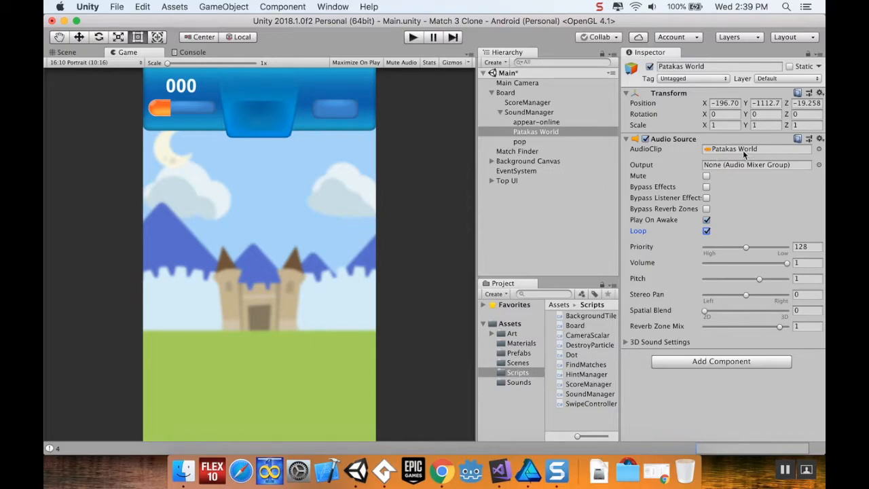
pyautogui.moveTo(743, 152)
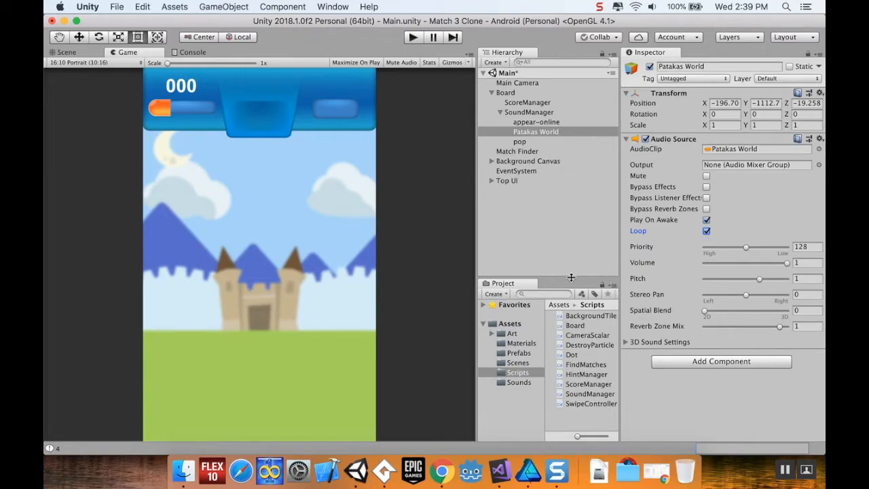
pyautogui.click(520, 141)
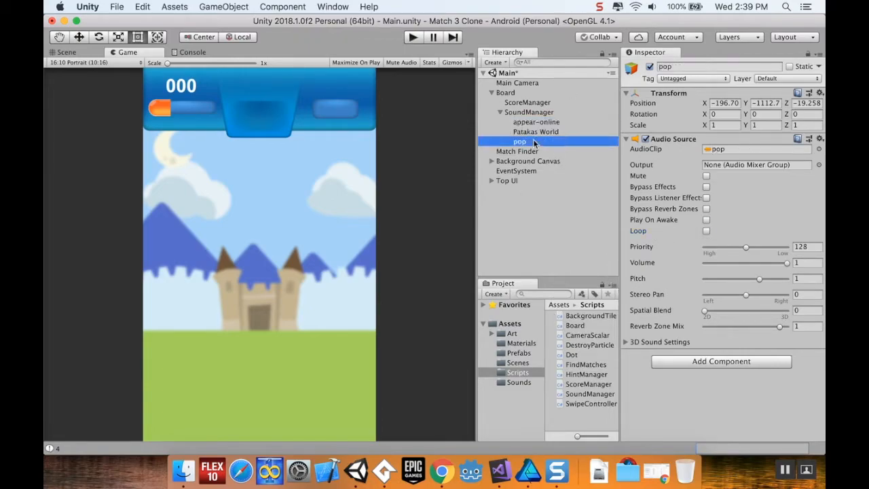
pyautogui.click(535, 121)
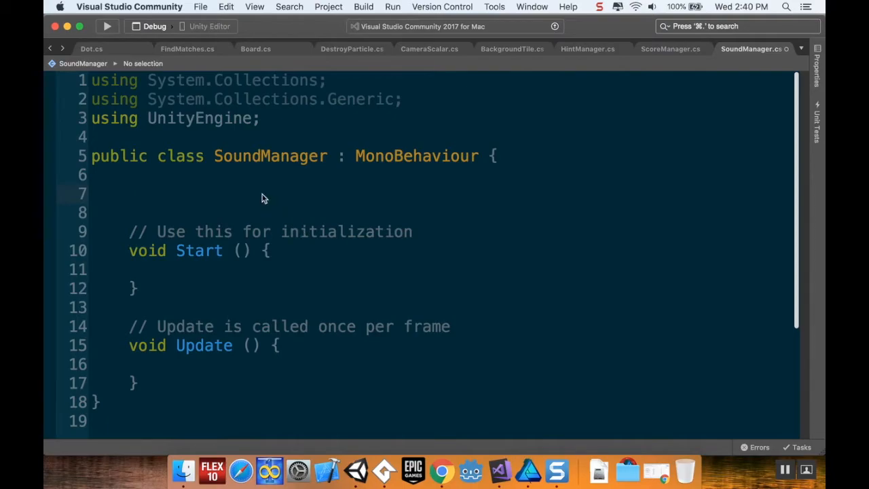
# Step: Declare 'public AudioClip[] destroyNoise;' inside the SoundManager class
pyautogui.click(128, 193)
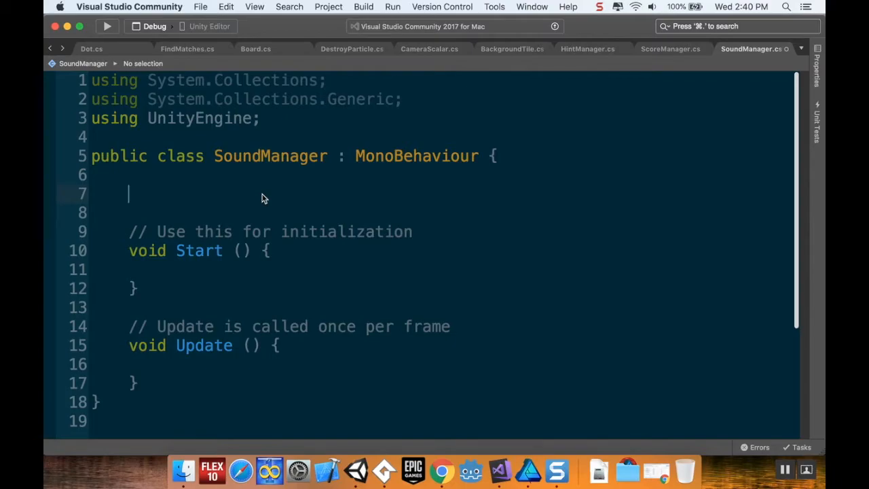
pyautogui.write('public')
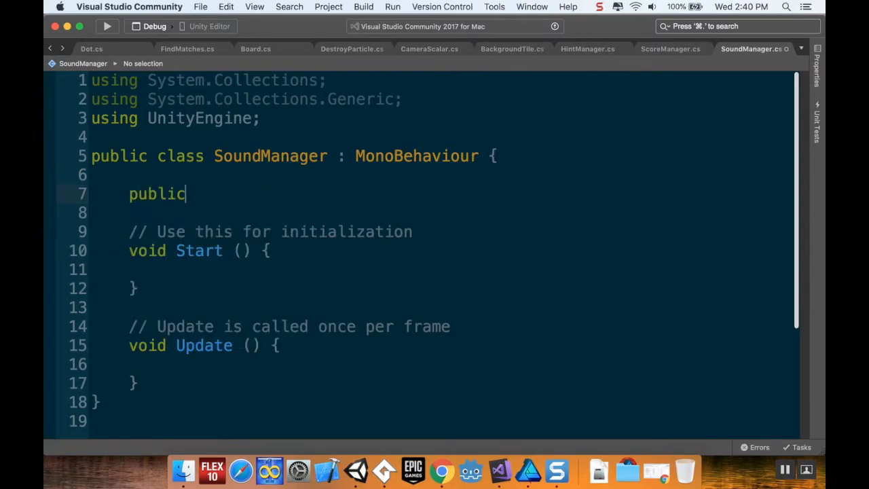
pyautogui.write('AudioClip')
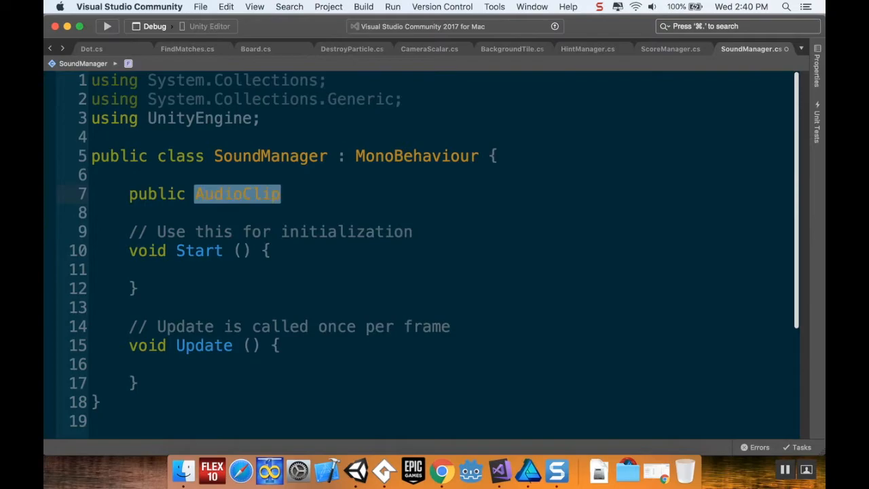
pyautogui.write('[]')
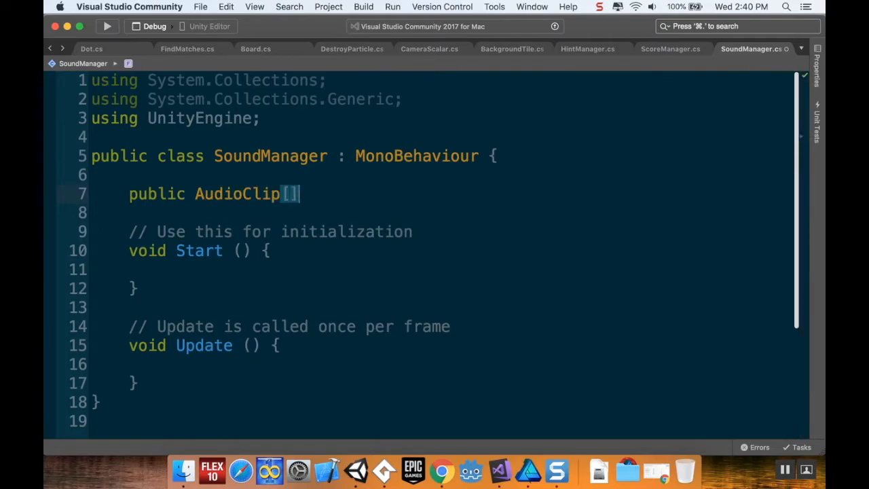
pyautogui.write('" "')
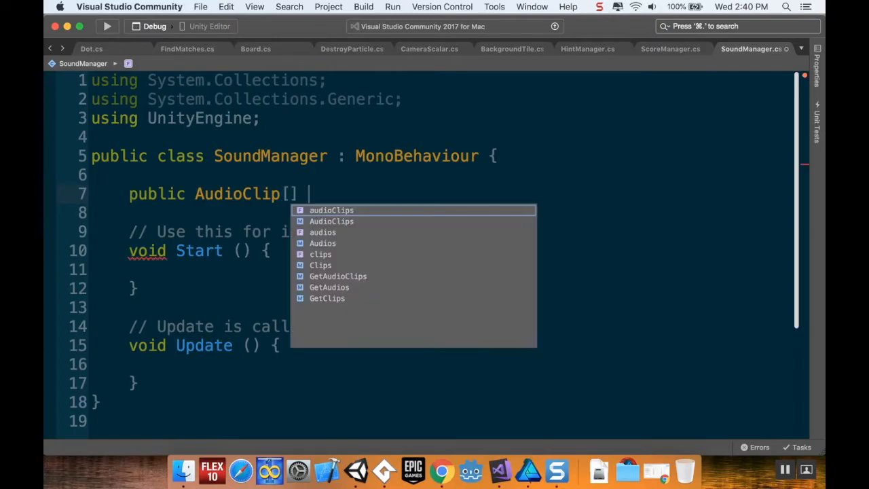
pyautogui.write('d')
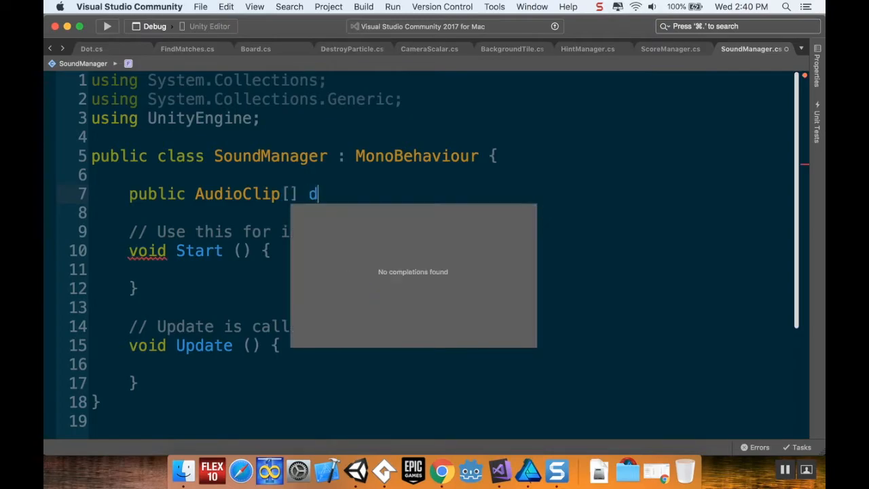
pyautogui.write('estroyNois')
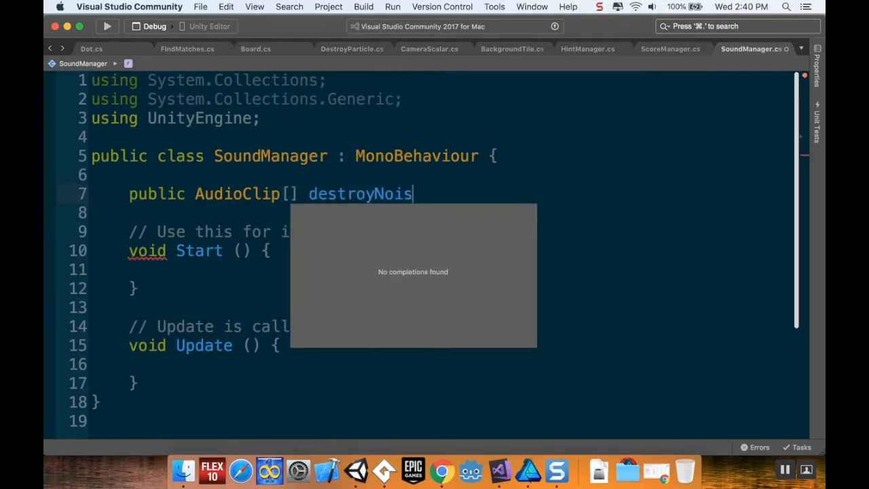
pyautogui.write('e;')
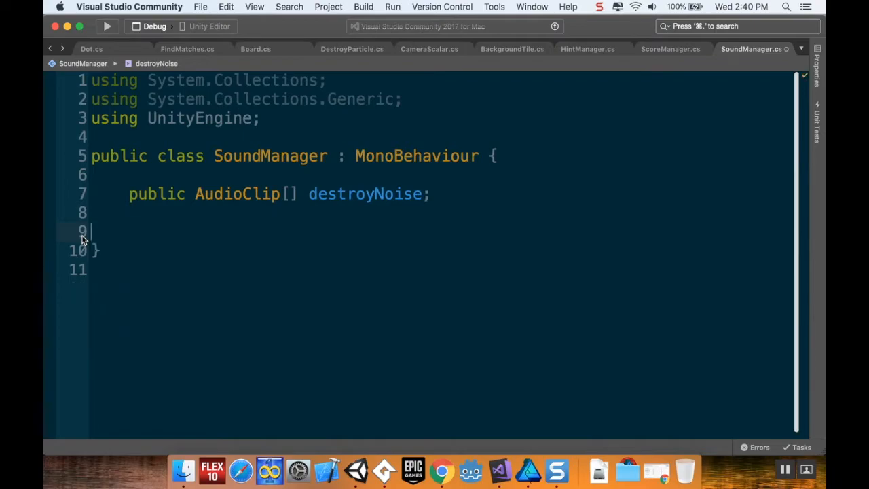
pyautogui.moveTo(357, 469)
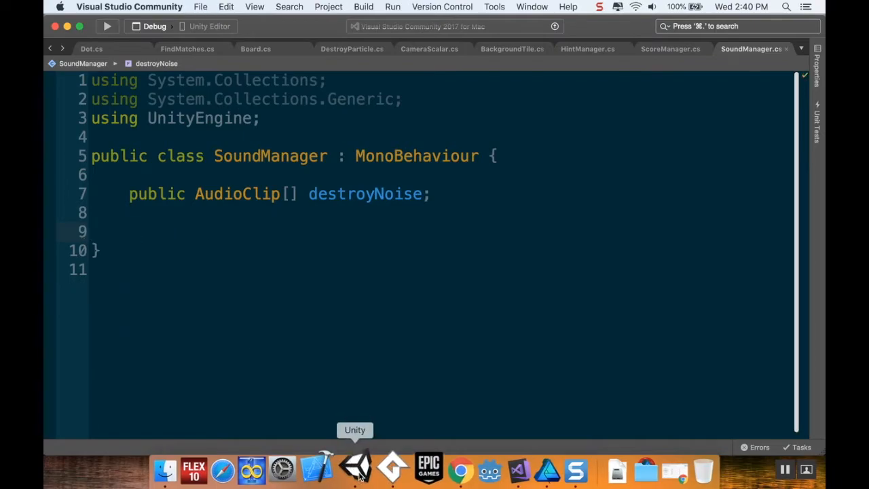
# Step: Attach the SoundManager script to the SoundManager object in the scene
pyautogui.click(355, 468)
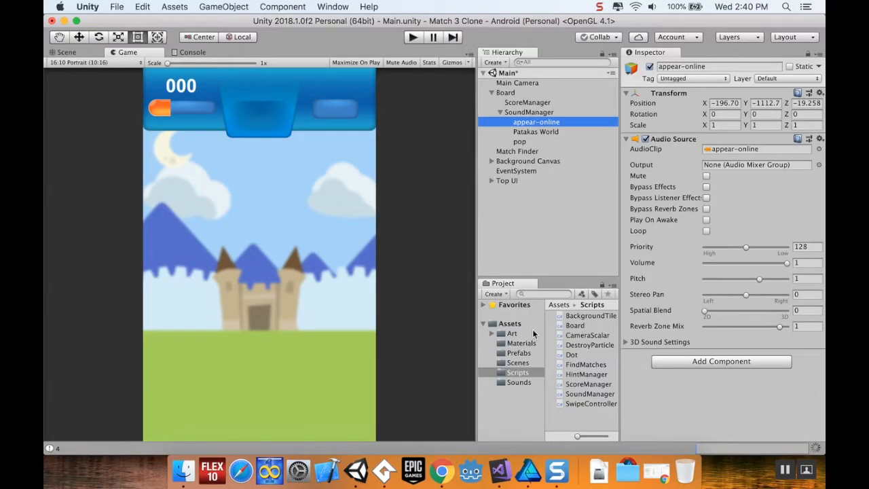
pyautogui.click(529, 112)
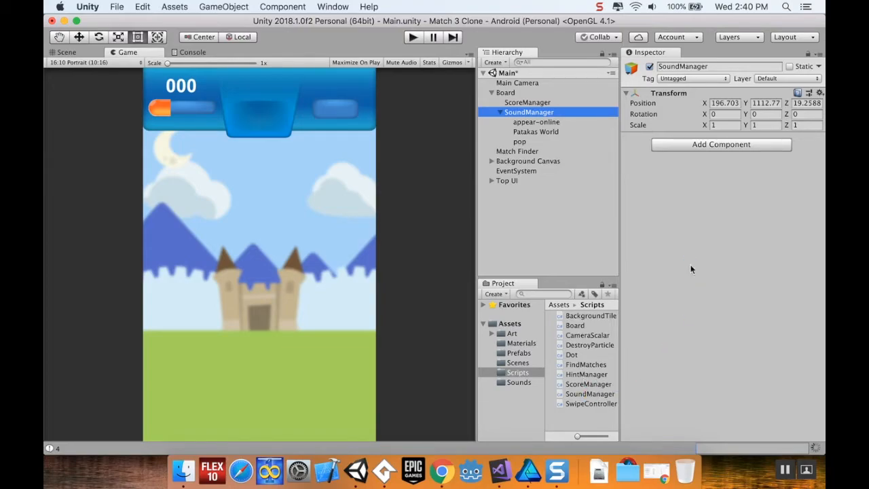
pyautogui.click(589, 394)
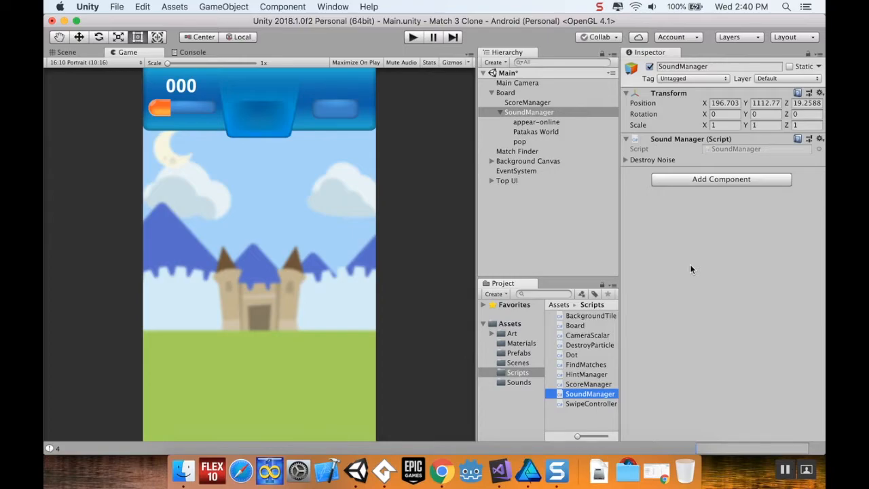
# Step: Size the Destroy Noise list to 2 and select its first empty slot
pyautogui.click(626, 159)
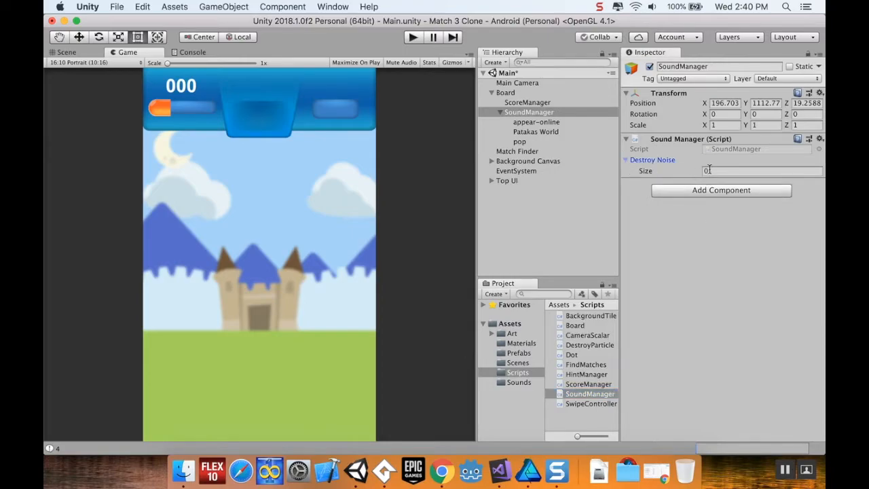
pyautogui.write('2')
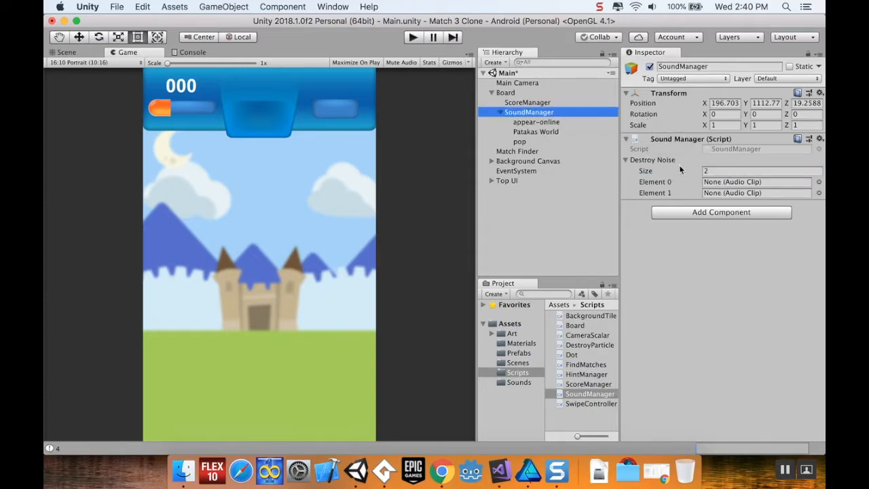
pyautogui.click(757, 181)
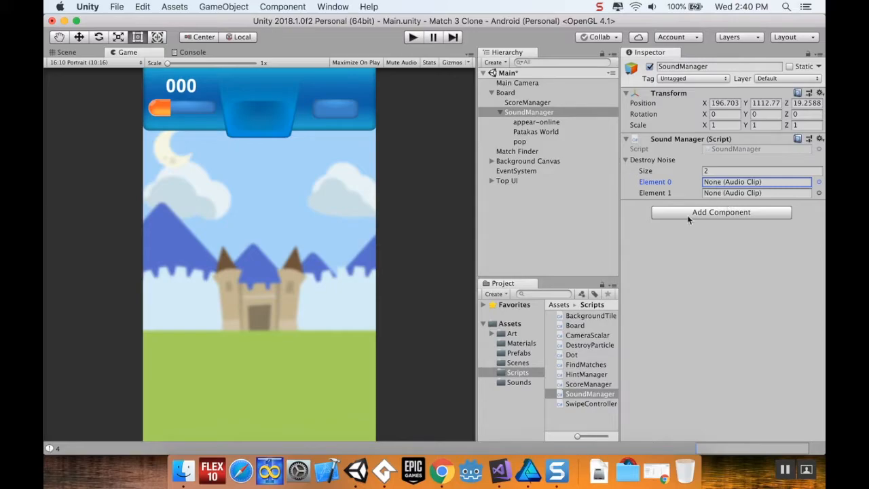
pyautogui.moveTo(494, 469)
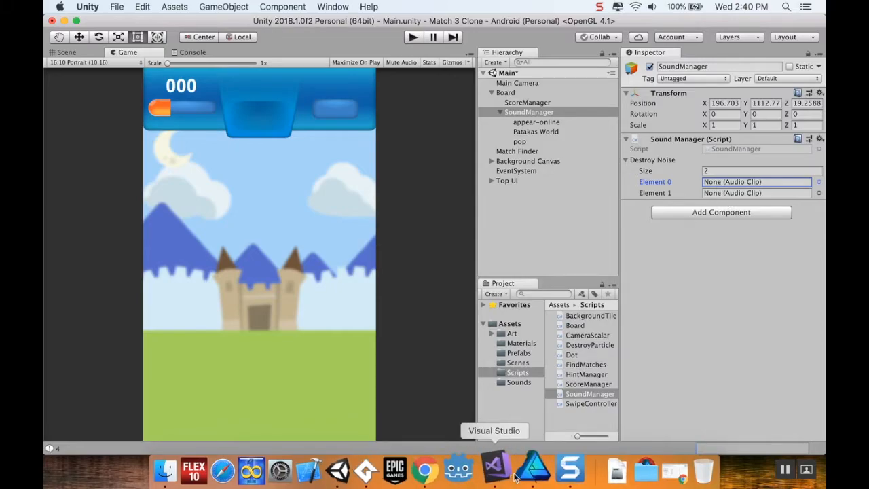
# Step: Change destroyNoise to an AudioSource array, then return to Unity
pyautogui.click(495, 468)
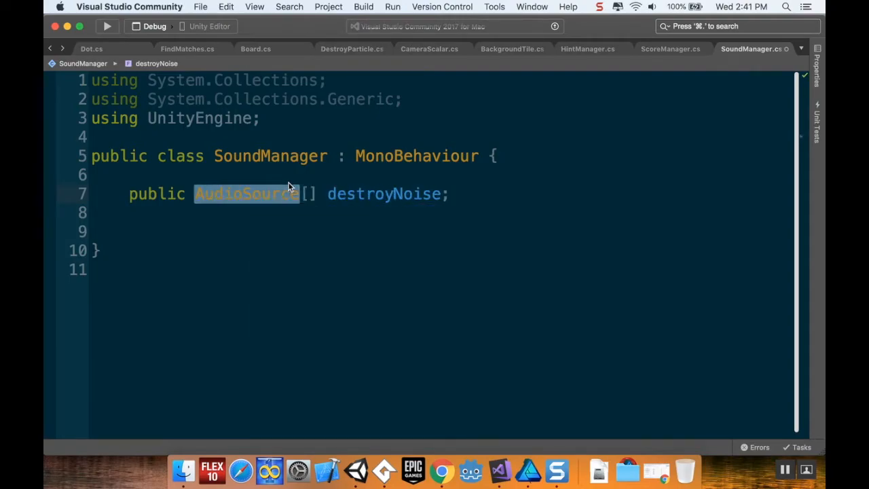
pyautogui.moveTo(354, 467)
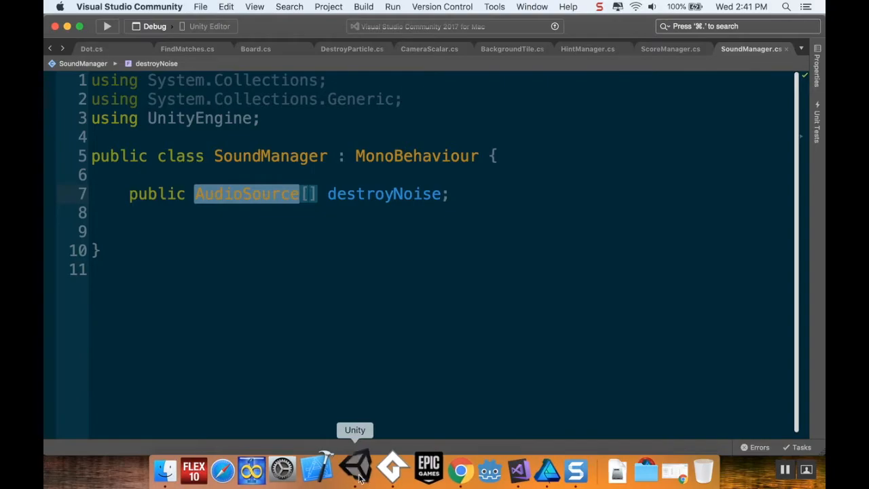
pyautogui.click(354, 467)
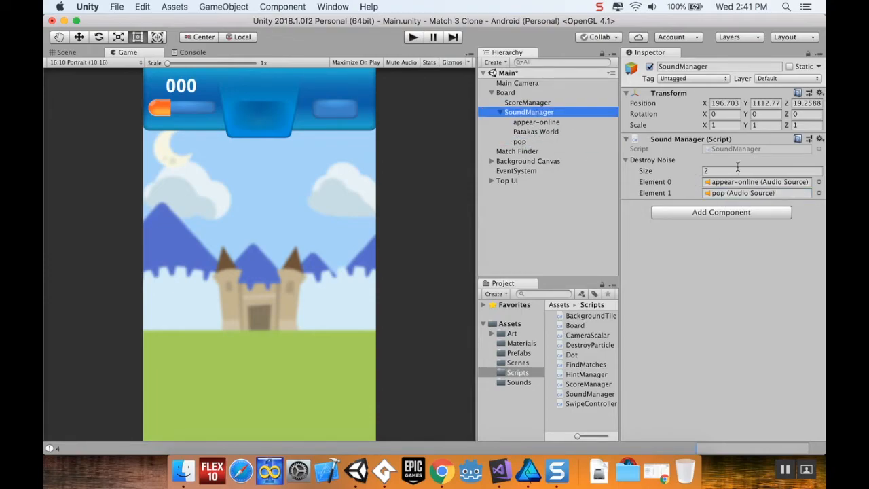
pyautogui.moveTo(528, 470)
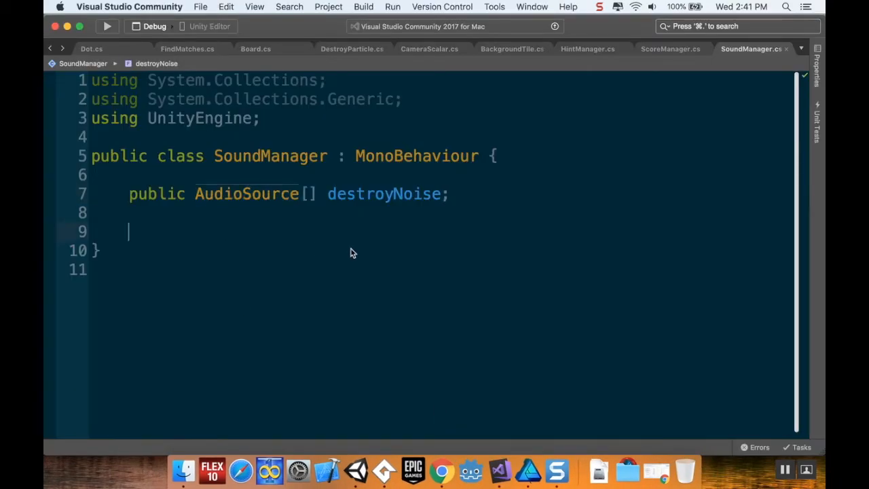
# Step: Declare an empty 'public void PlayRandomDestroyNoise()' method below the destroyNoise field
pyautogui.write('public')
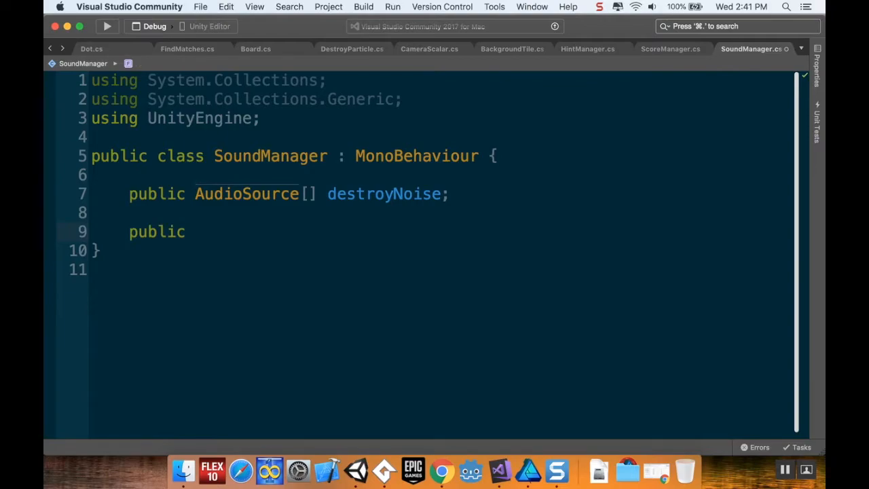
pyautogui.write('void')
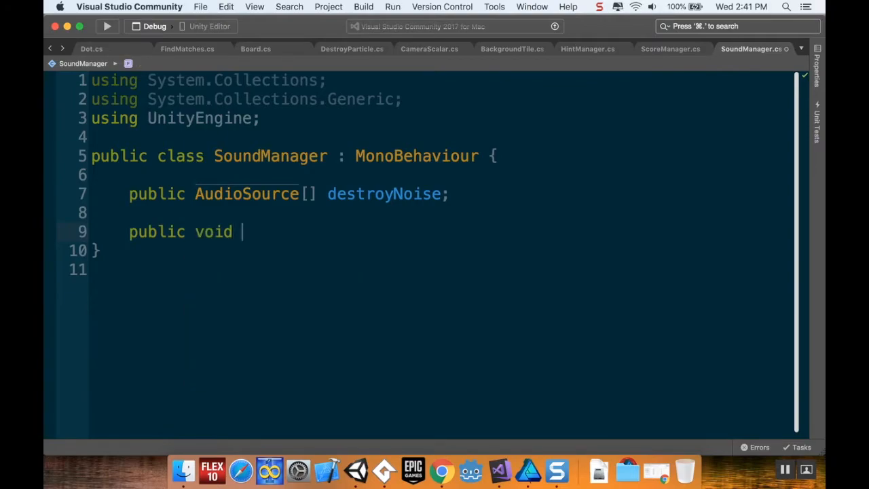
pyautogui.write('PlayRando')
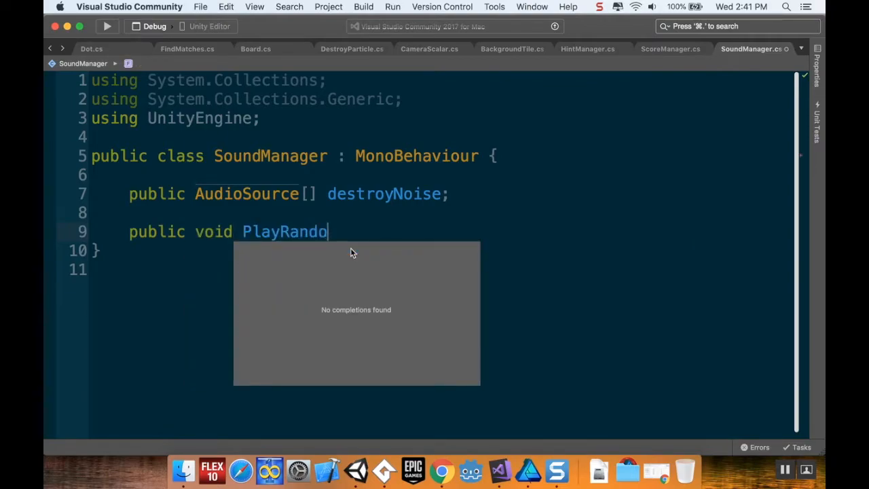
pyautogui.write('mNo')
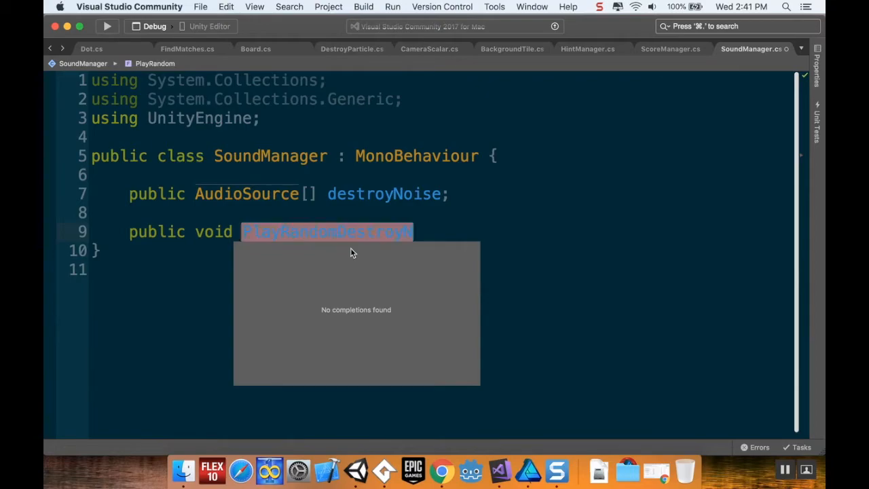
pyautogui.write('oise')
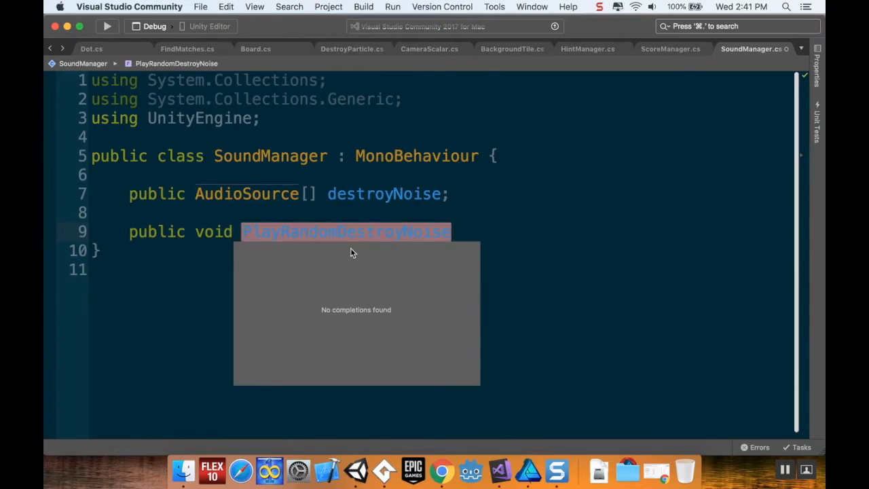
pyautogui.write('()')
pyautogui.write('{')
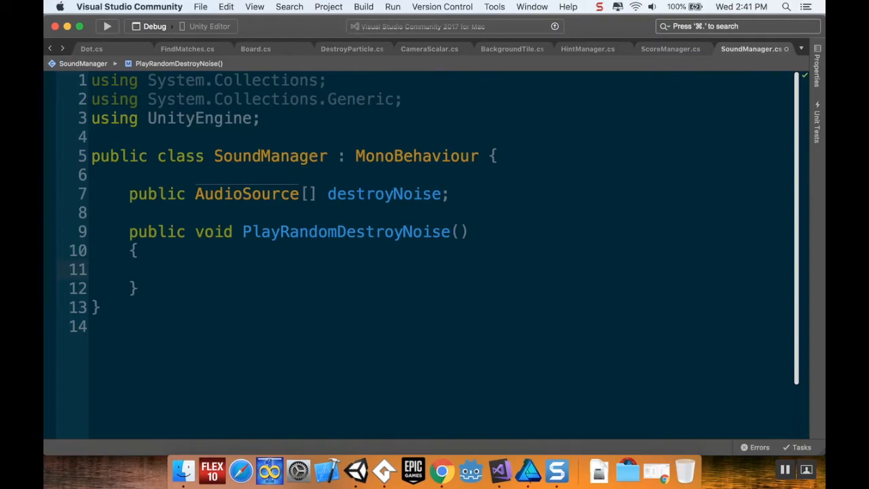
# Step: Pick a random index with clipToPlay = Random.Range(0, destroyNoise.Length)
pyautogui.write('//')
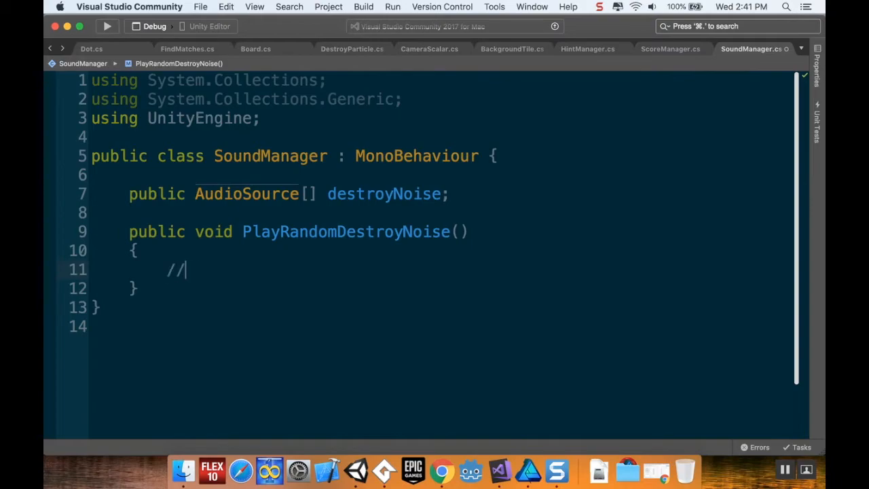
pyautogui.write('Choose a random n')
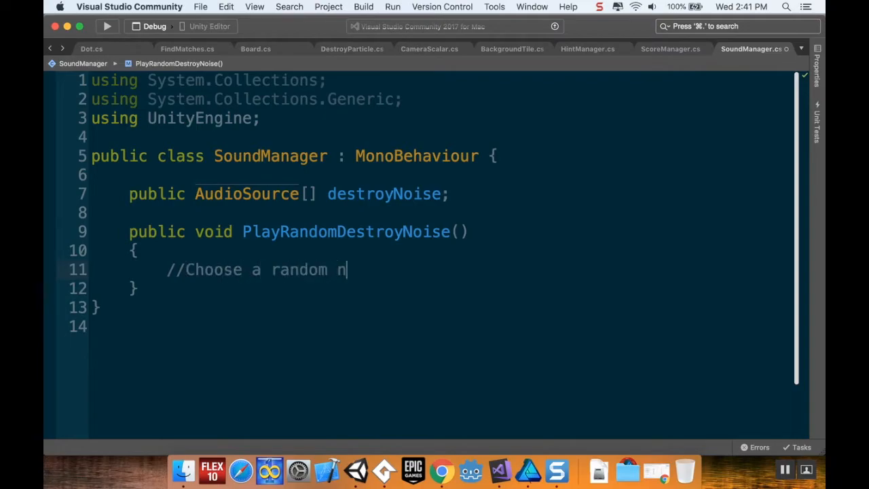
pyautogui.write('umber')
pyautogui.write('int')
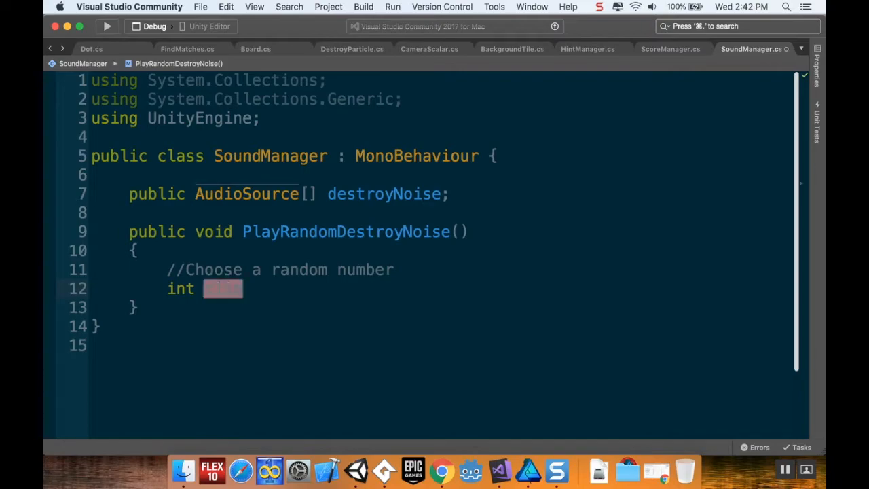
pyautogui.write('clipToPlay = R')
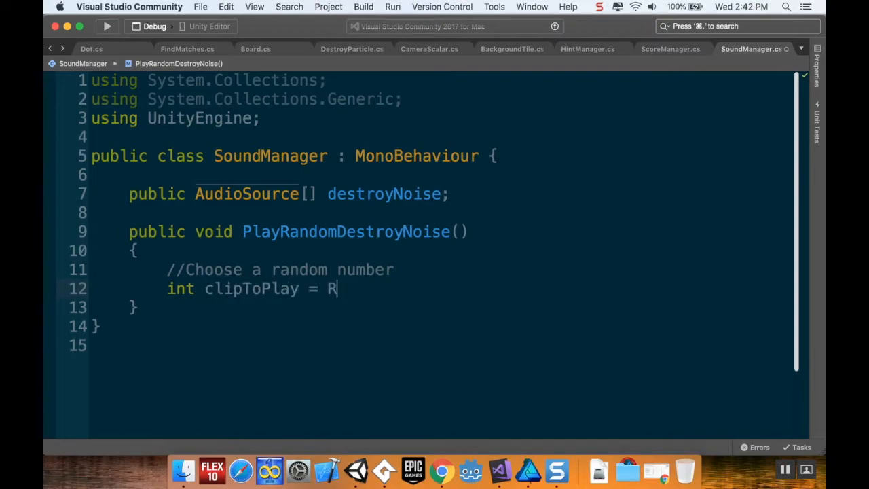
pyautogui.write('andom.')
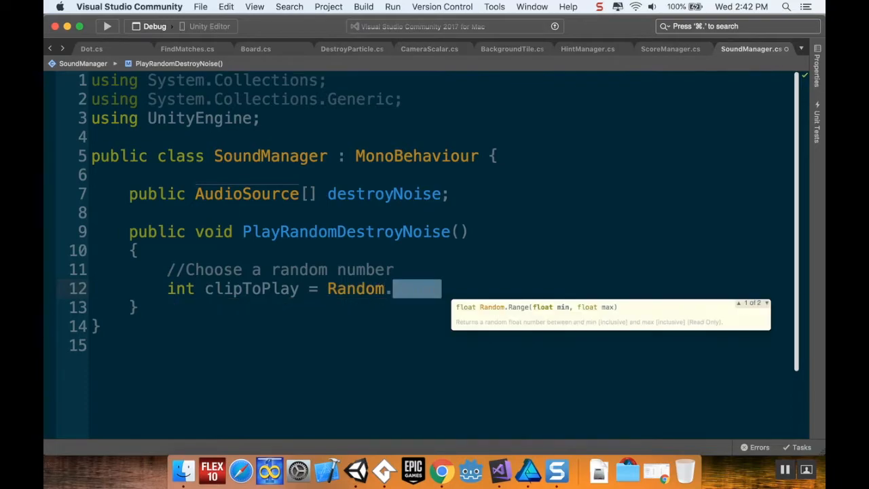
pyautogui.write('Range(0,')
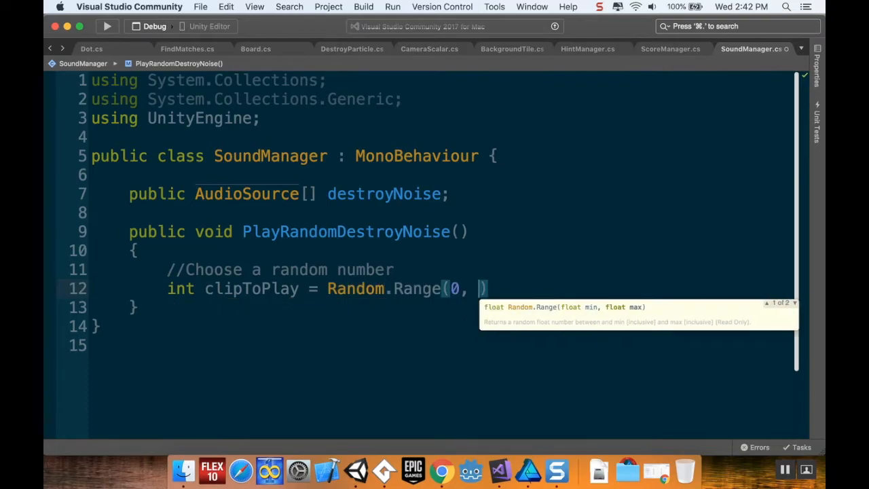
pyautogui.write('d')
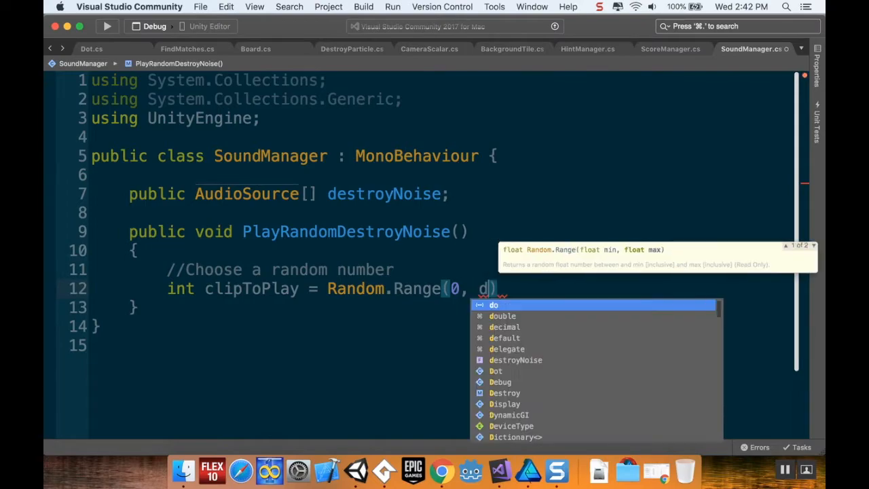
pyautogui.write('estroyNoise.le')
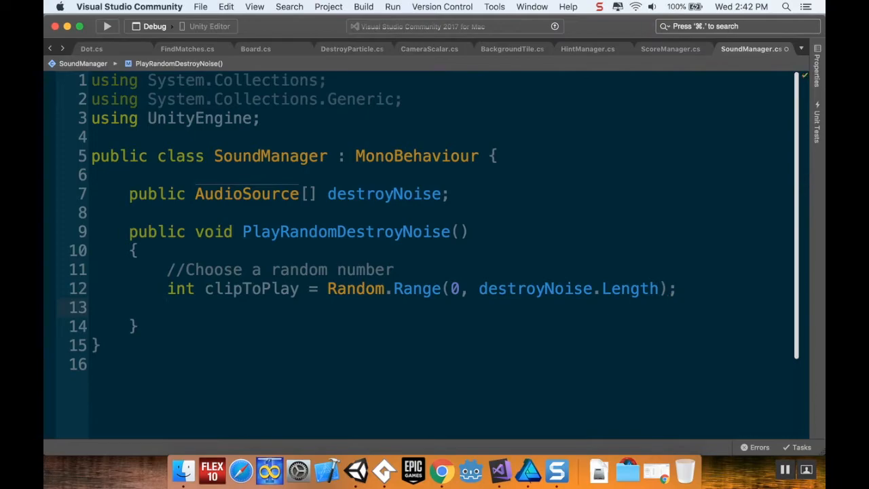
# Step: Play it with destroyNoise[clipToPlay].Play(), then bring up Board.cs
pyautogui.write('//play that clip')
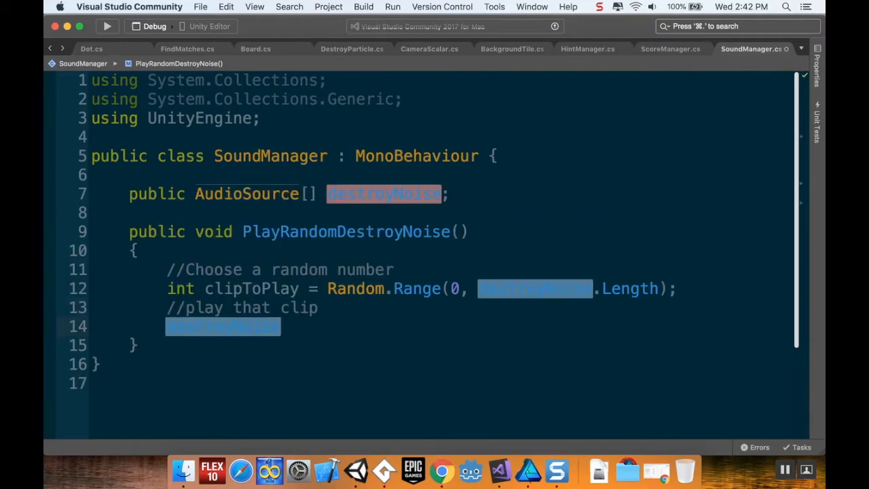
pyautogui.write('destroyNoise[ci')
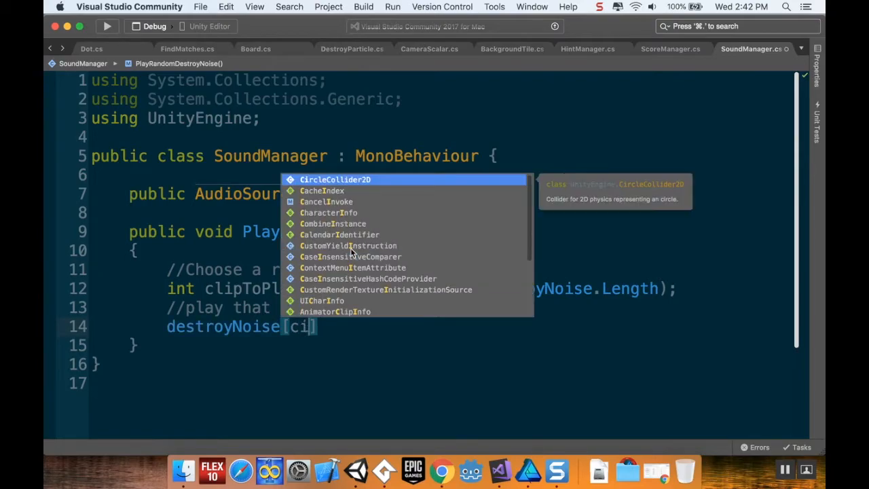
pyautogui.press('Escape')
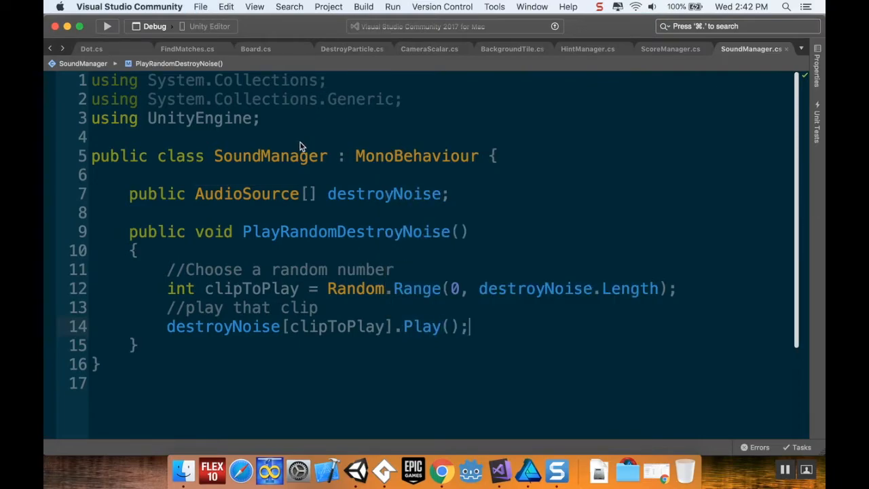
pyautogui.click(256, 48)
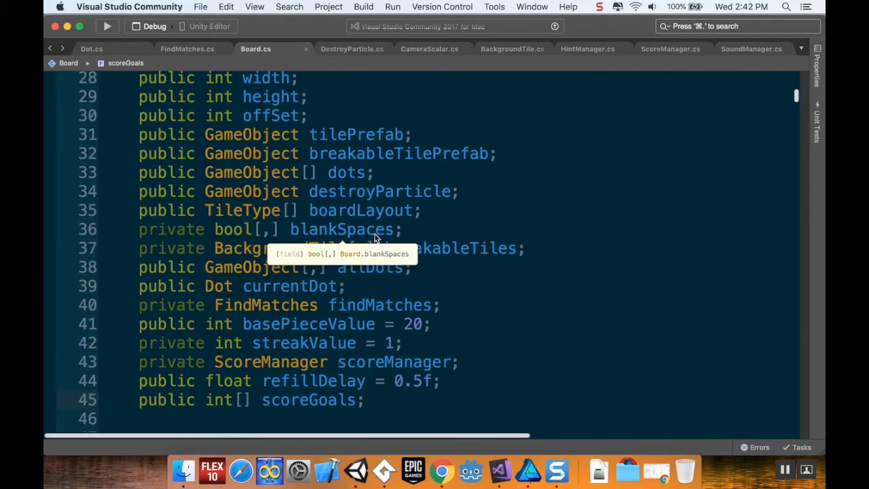
# Step: Declare a private SoundManager soundManager field after scoreManager in Board
pyautogui.scroll(-3)
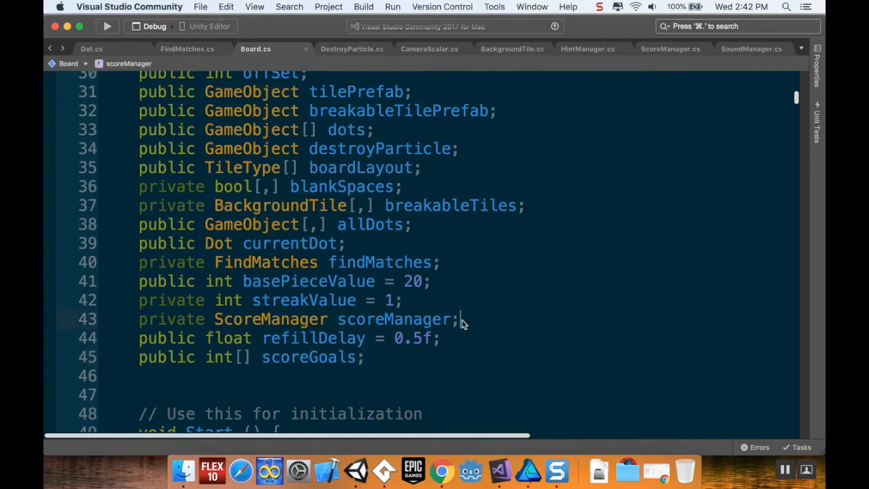
pyautogui.press('enter')
pyautogui.write('private')
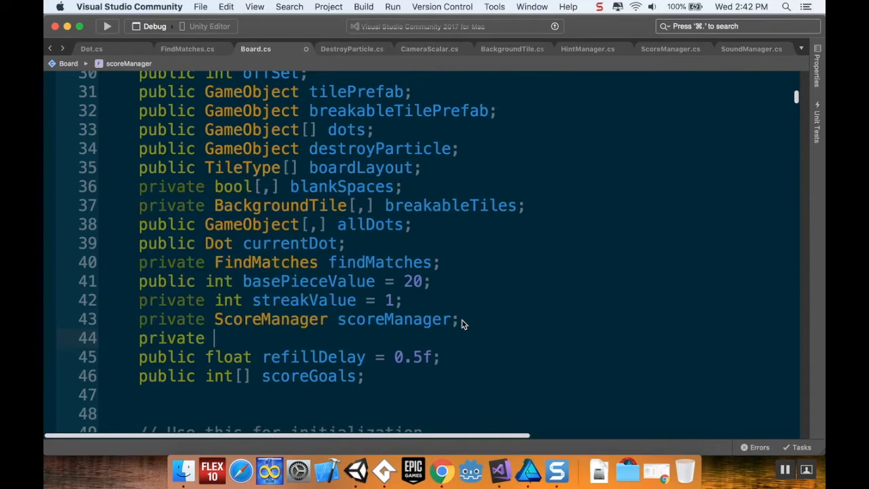
pyautogui.write('SoundManager s')
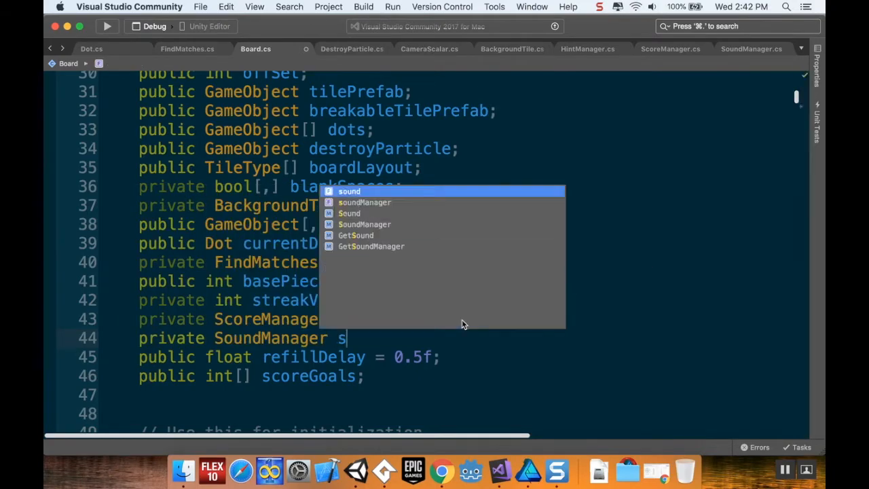
pyautogui.write('oundManager;')
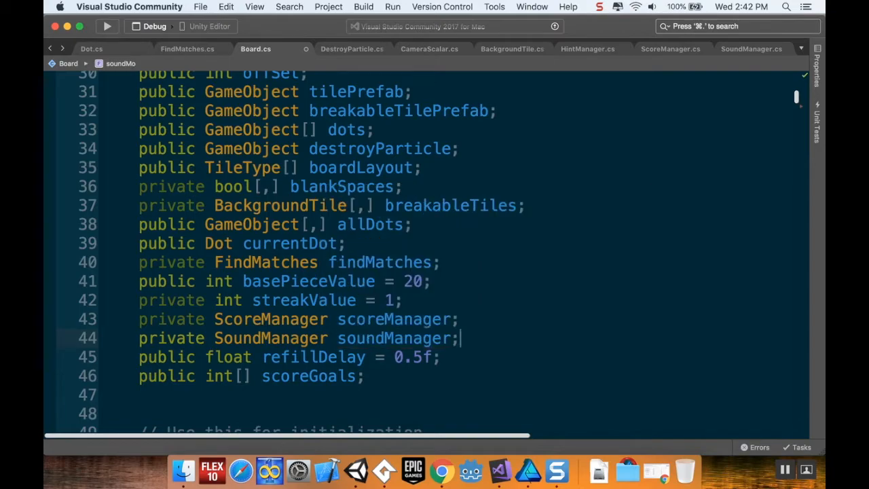
# Step: In Start, assign soundManager = FindObjectOfType<SoundManager>()
pyautogui.scroll(-3)
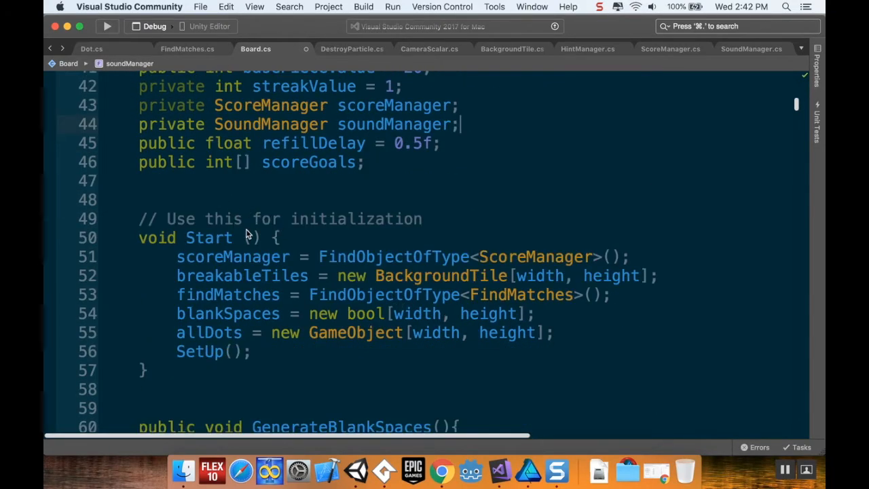
pyautogui.write('soundManager =')
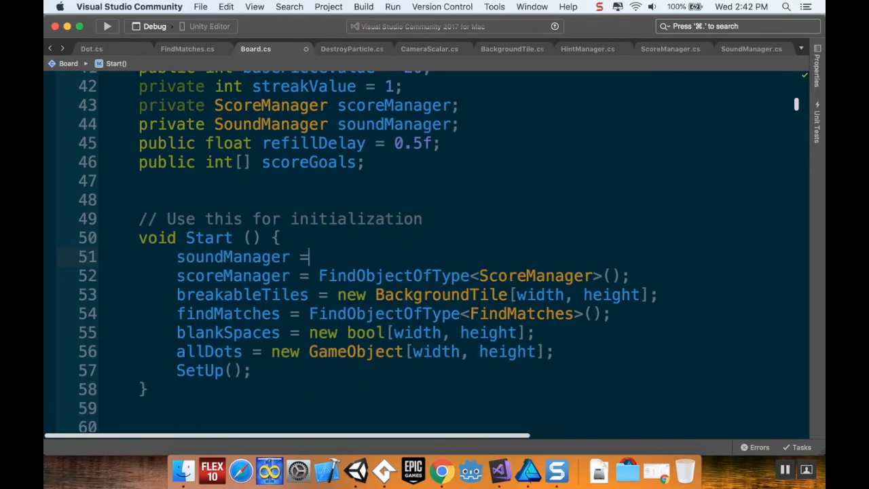
pyautogui.write('FindObjectOfType<SoundManager>(')
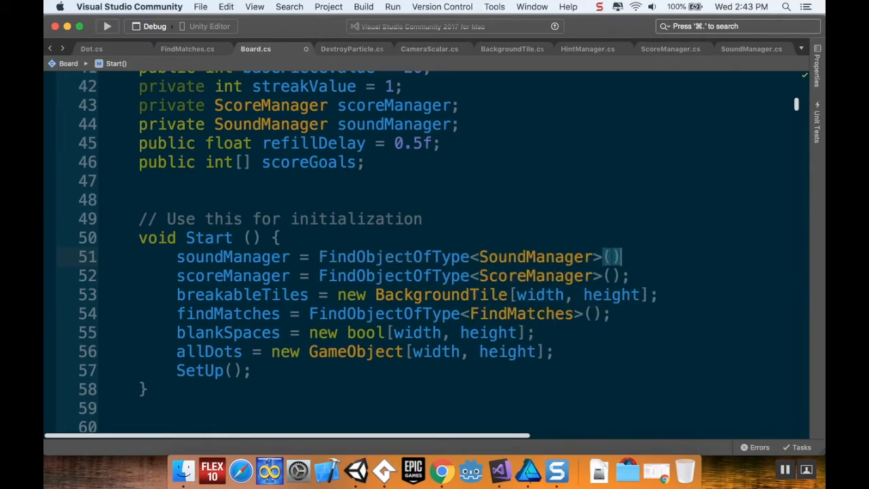
pyautogui.scroll(-3)
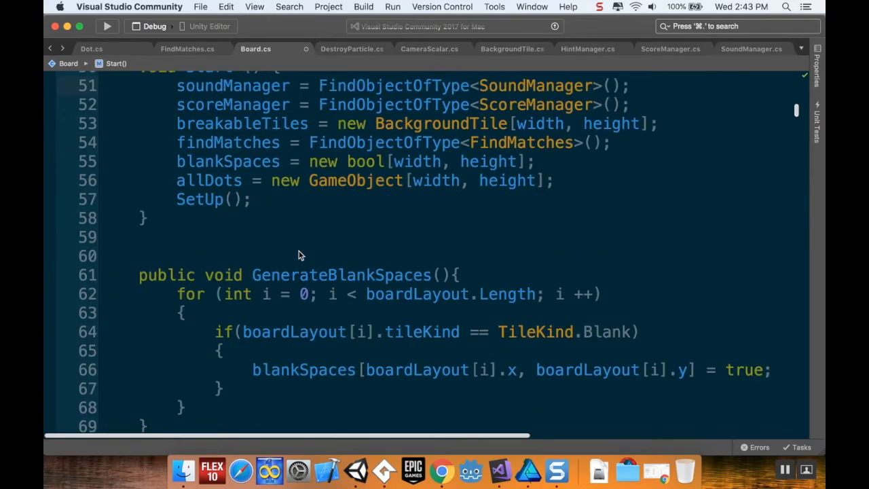
# Step: Scroll Board.cs down to the DestroyMatchesAt method above the particle code
pyautogui.scroll(-3)
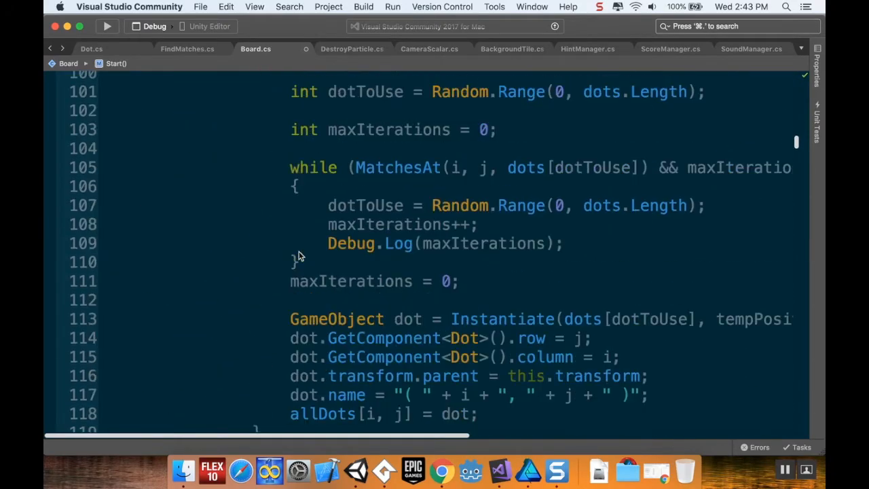
pyautogui.scroll(-3)
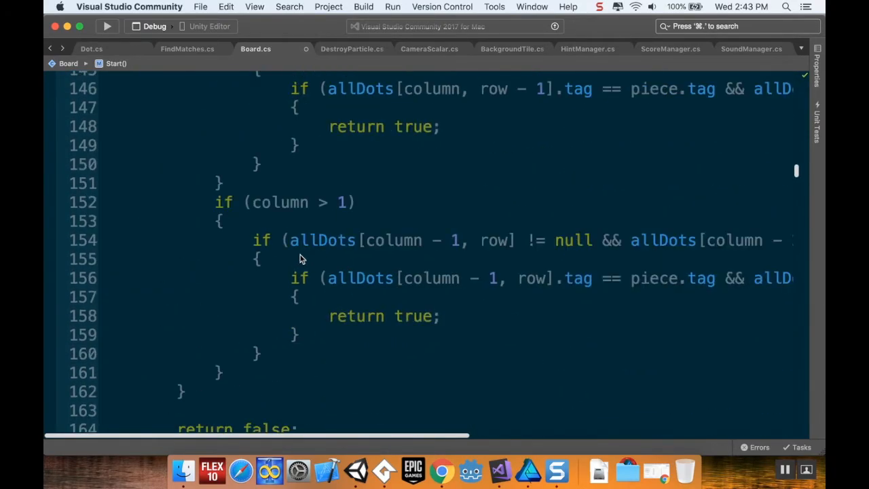
pyautogui.scroll(-3)
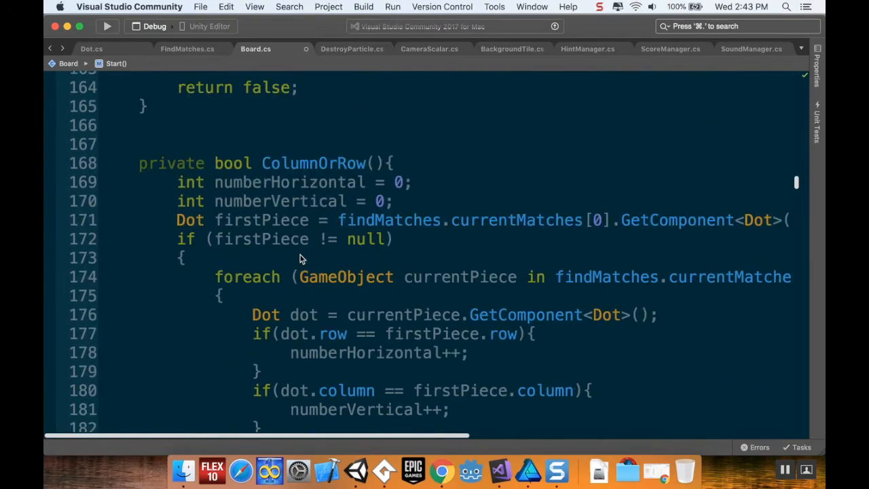
pyautogui.scroll(-3)
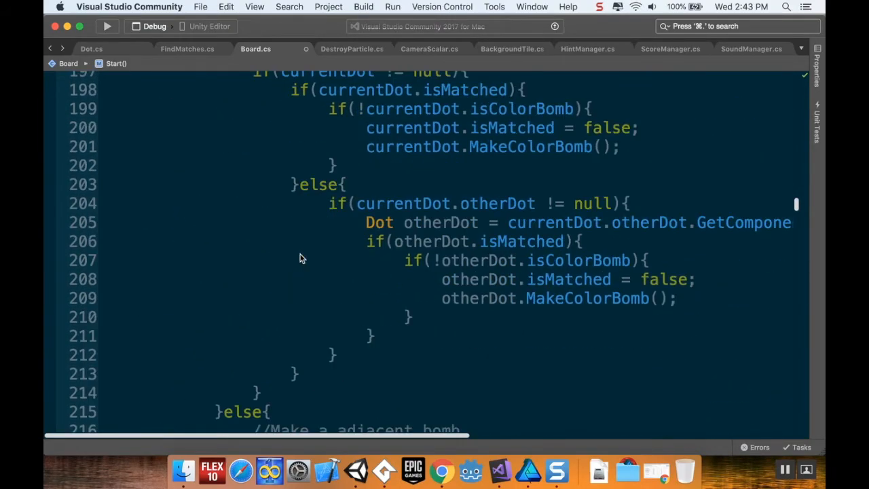
pyautogui.scroll(-3)
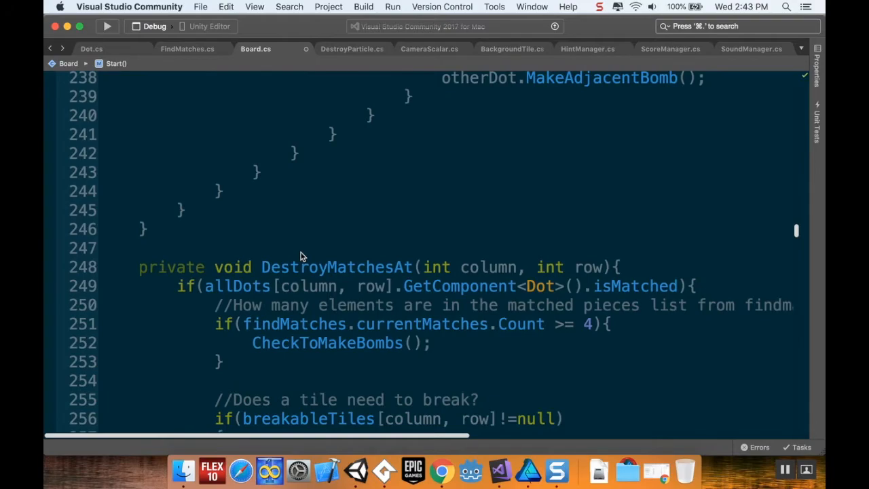
pyautogui.scroll(-3)
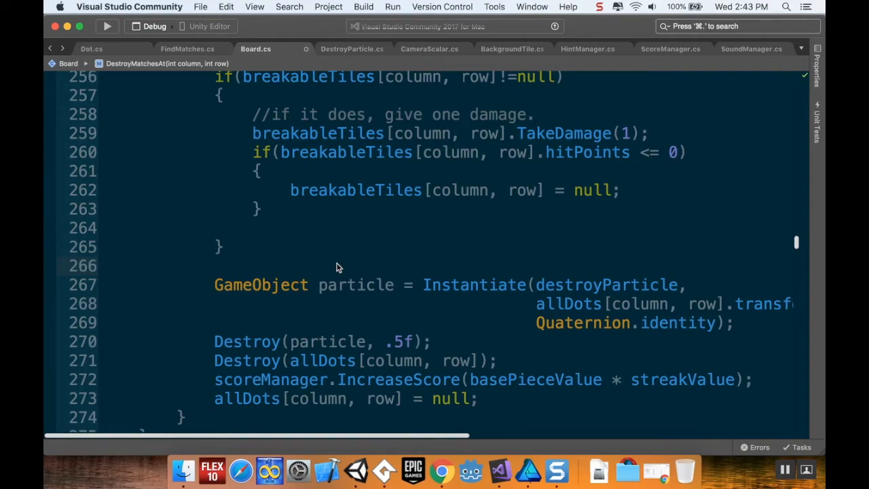
# Step: Call soundManager.PlayRandomDestroyNoise() inside if(soundManager != null) before spawning particles, then return to Unity
pyautogui.write('//Deos th')
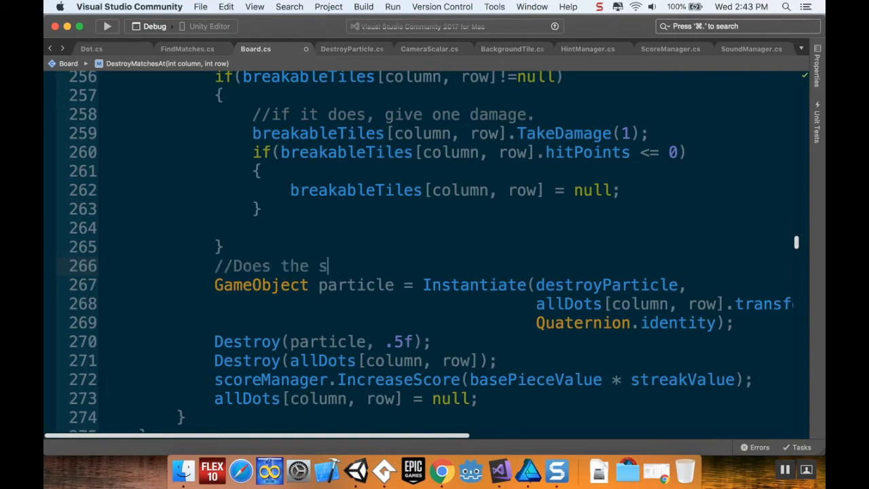
pyautogui.write('ound manager exist?')
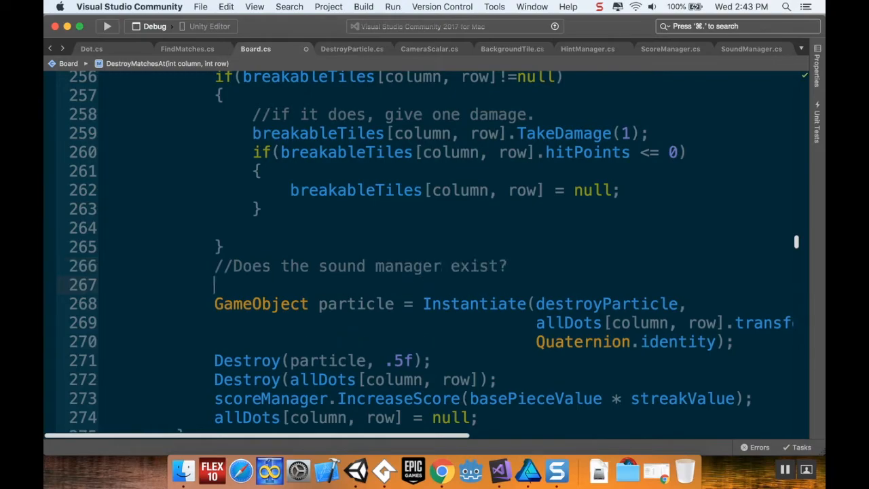
pyautogui.write('if(soundManager)')
pyautogui.write('{')
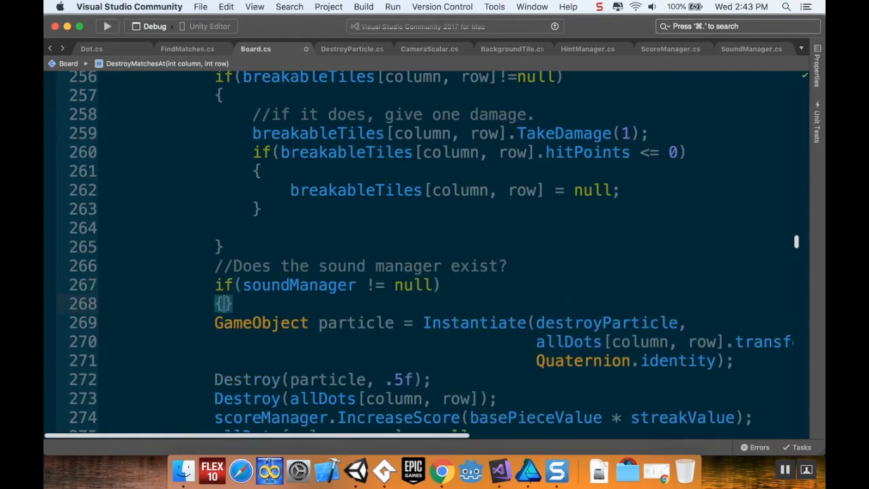
pyautogui.write('soundManager.')
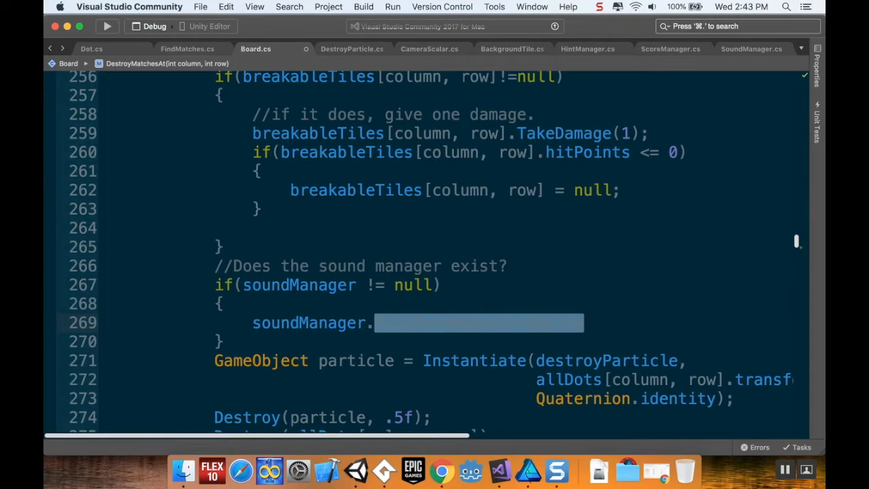
pyautogui.write('PlayRandomDestroyNoise();')
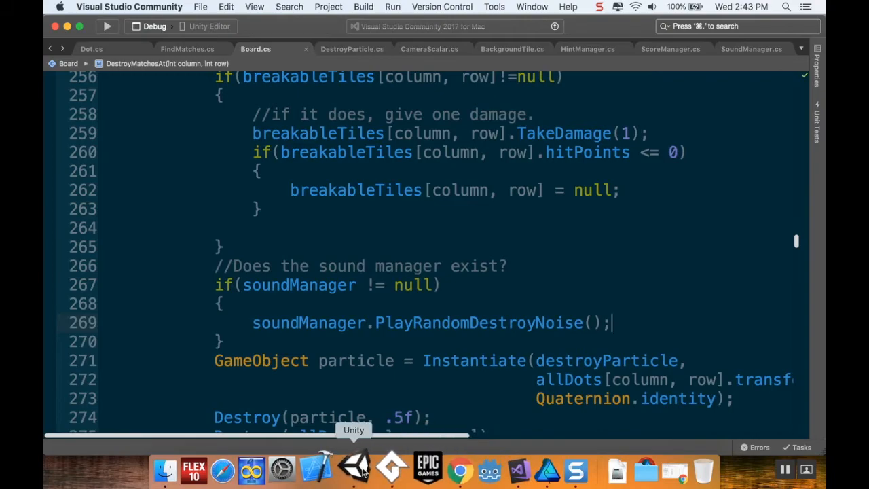
pyautogui.click(353, 468)
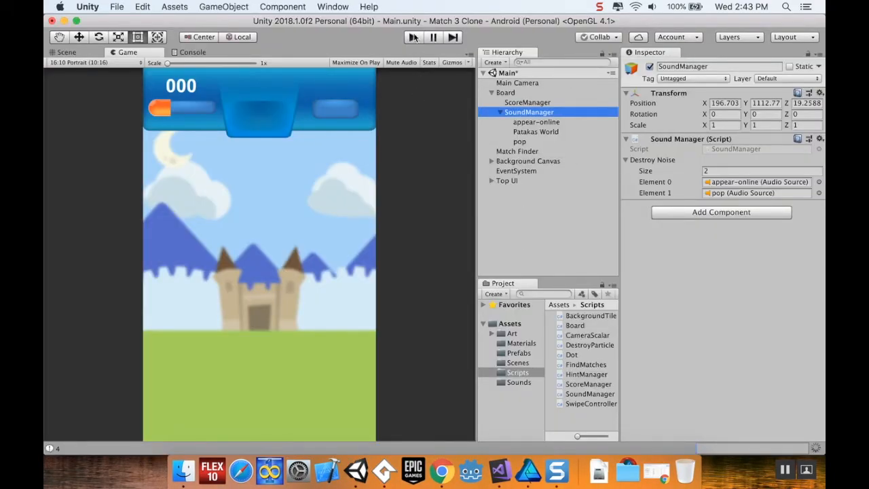
# Step: Run the game in play mode and make matches to hear destroy sounds
pyautogui.click(413, 37)
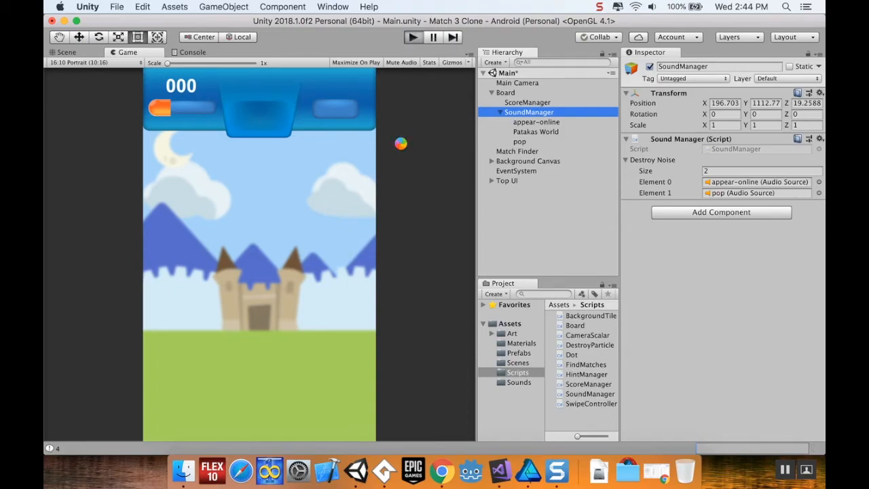
pyautogui.click(412, 37)
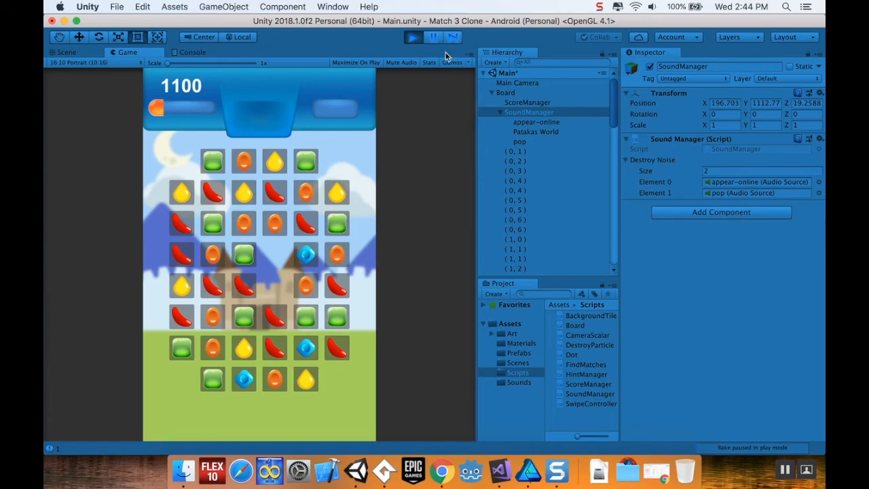
pyautogui.moveTo(445, 53)
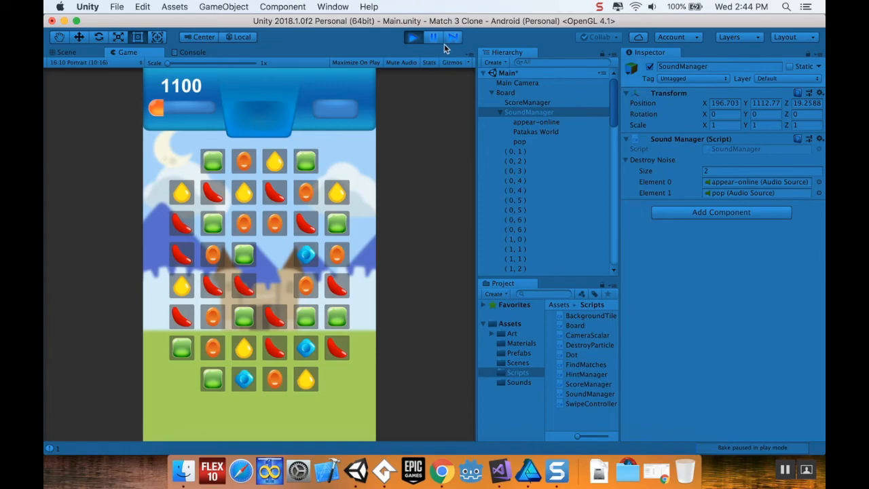